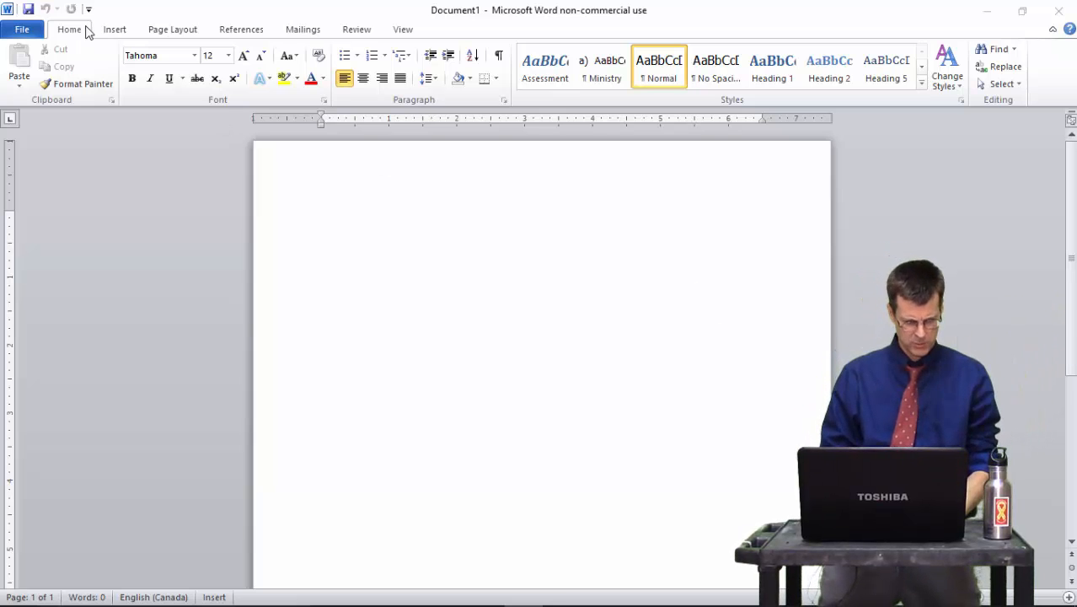
mouse_move(418, 222)
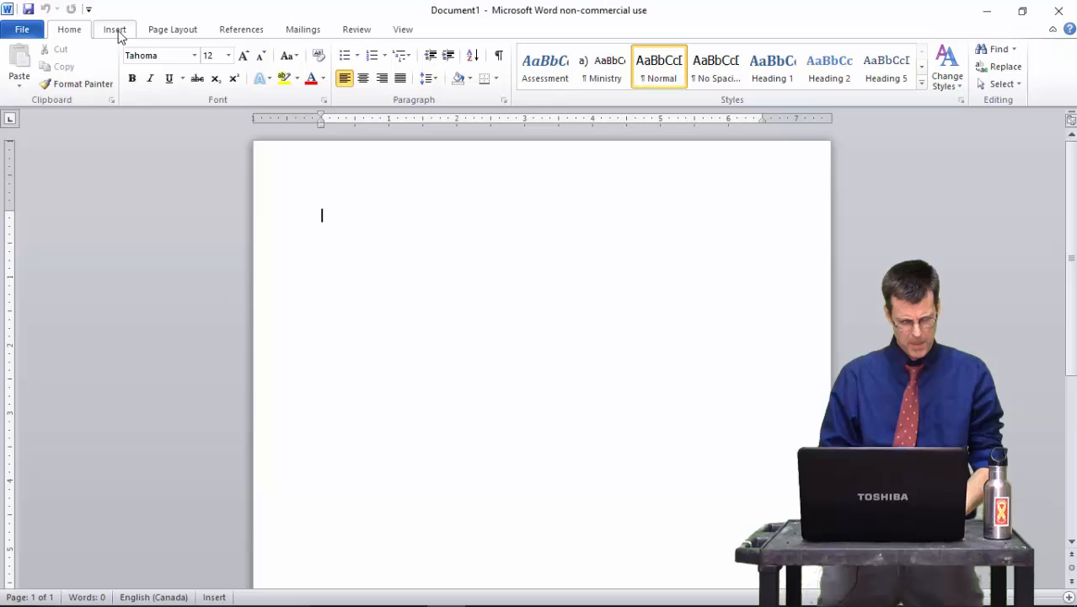
Browse the Insert tab's Shapes gallery without drawing anything on the blank page.
click(114, 28)
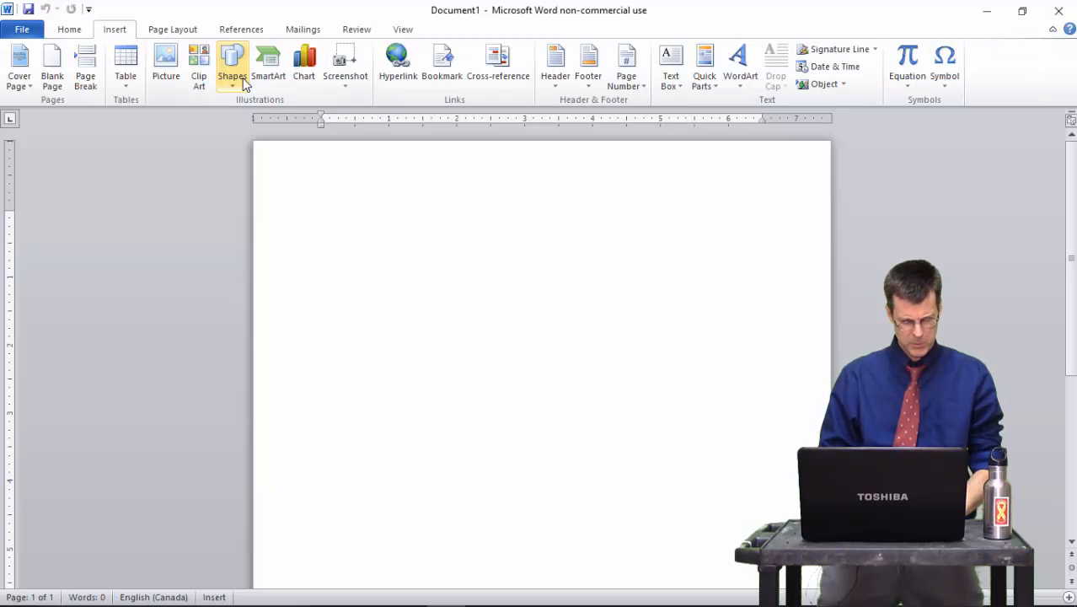
click(232, 64)
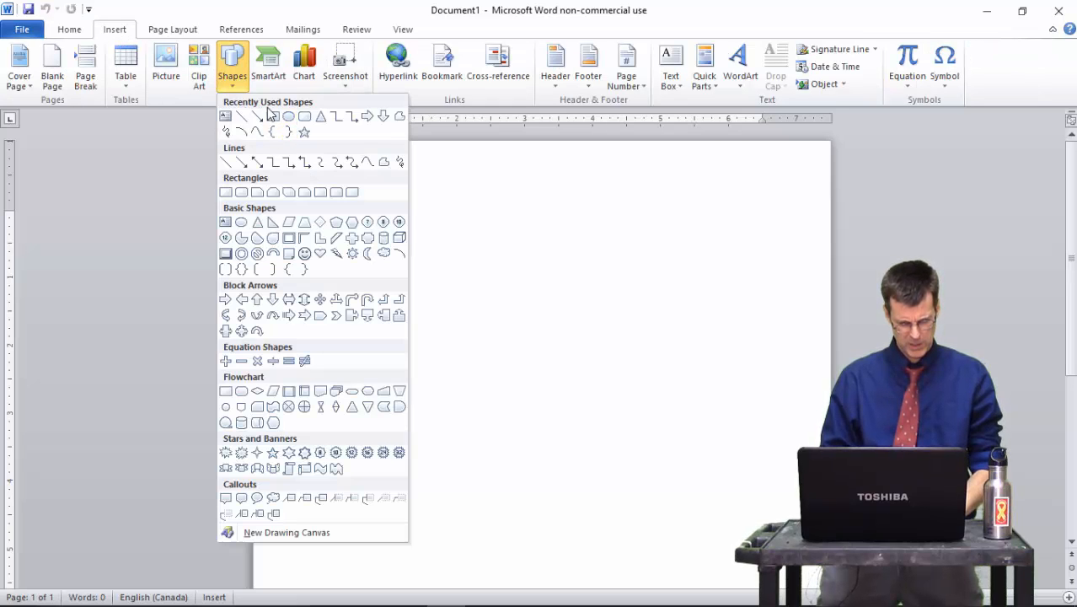
mouse_move(274, 115)
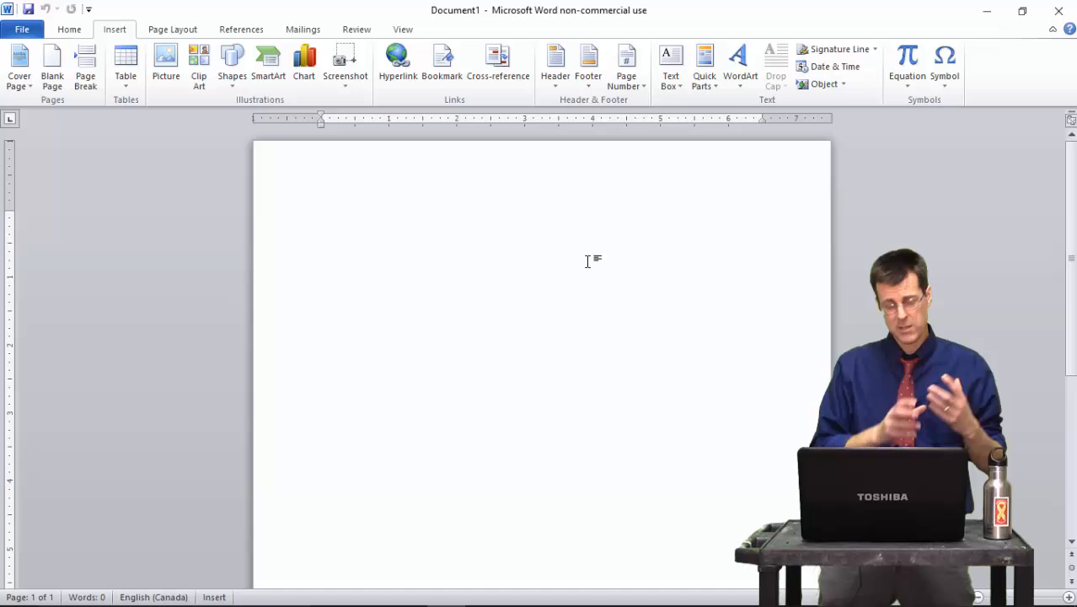
click(322, 216)
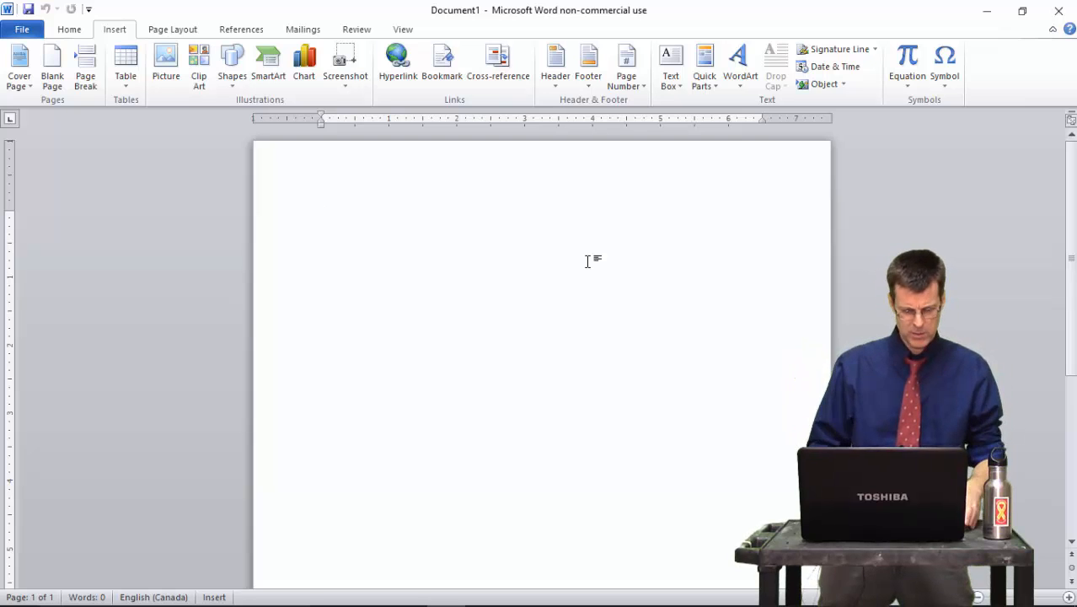
Paste the Shapes-gallery screenshot and crop away its right and bottom edges.
click(344, 64)
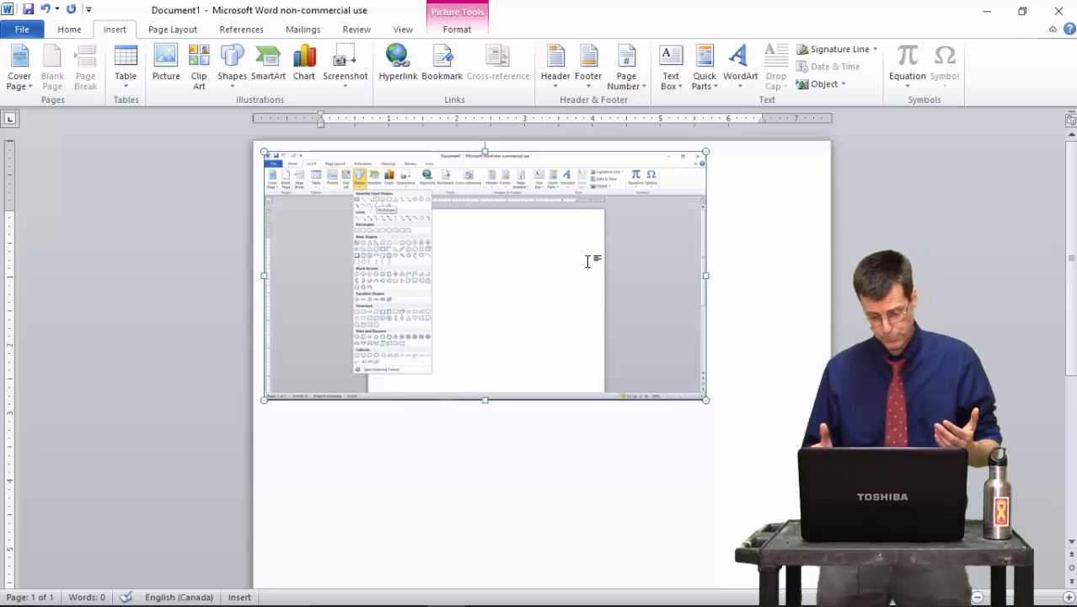
mouse_move(584, 263)
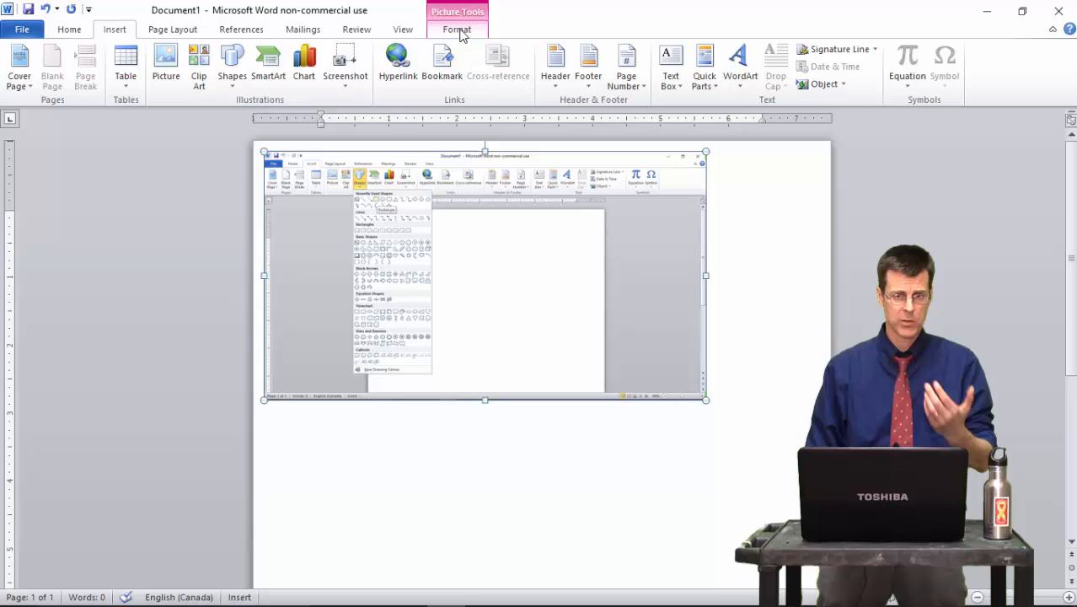
click(457, 29)
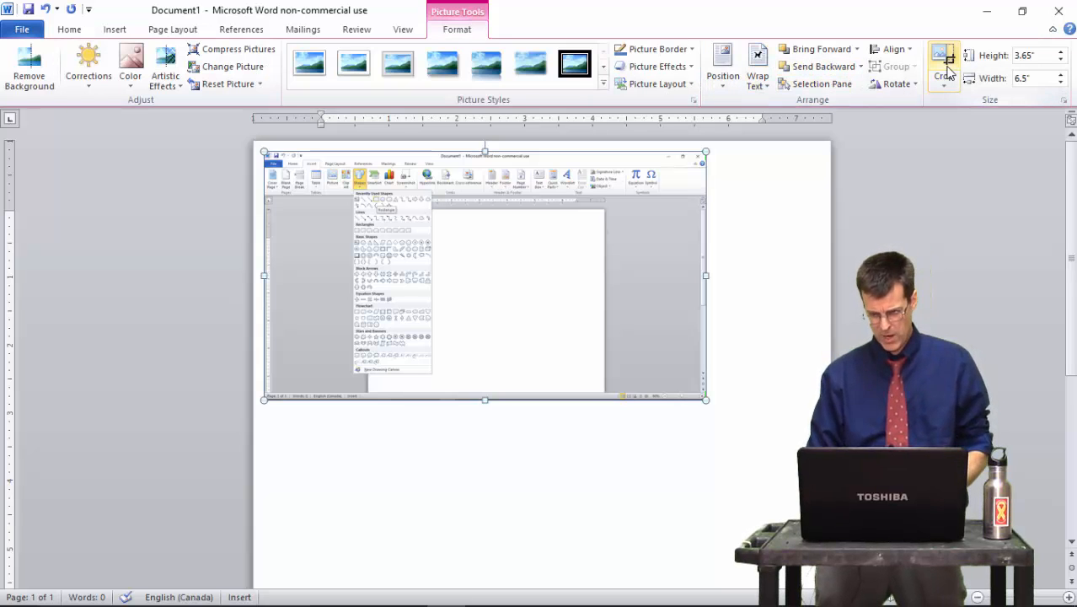
mouse_move(944, 67)
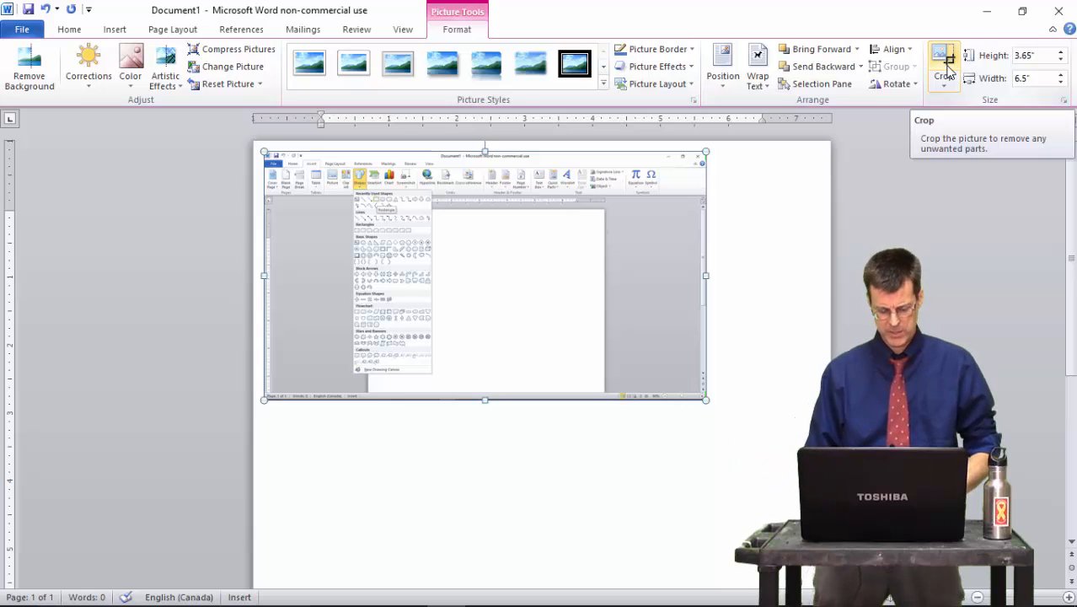
click(944, 64)
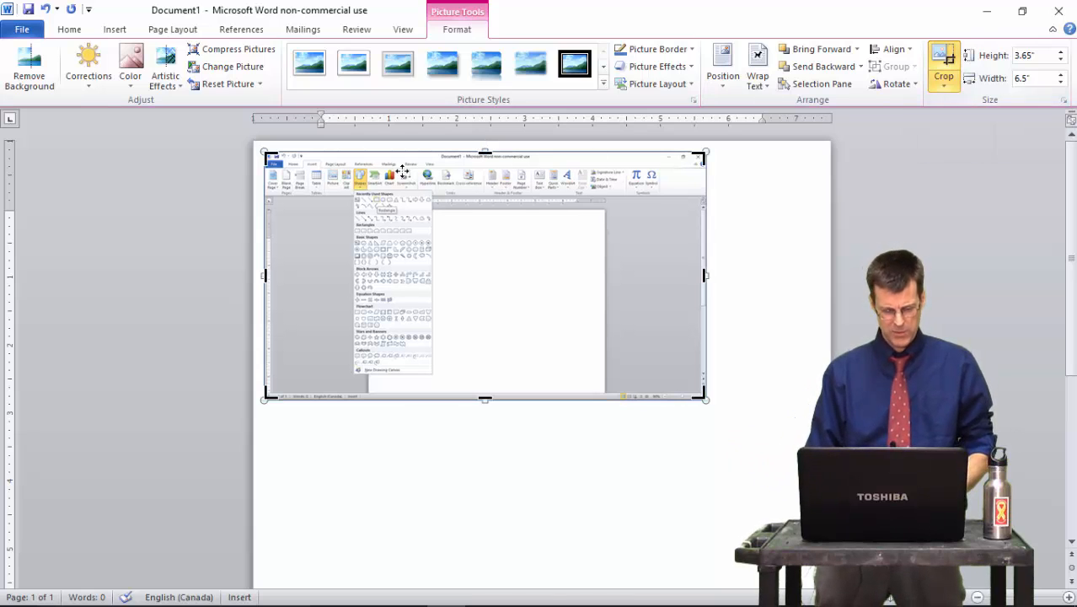
mouse_move(695, 369)
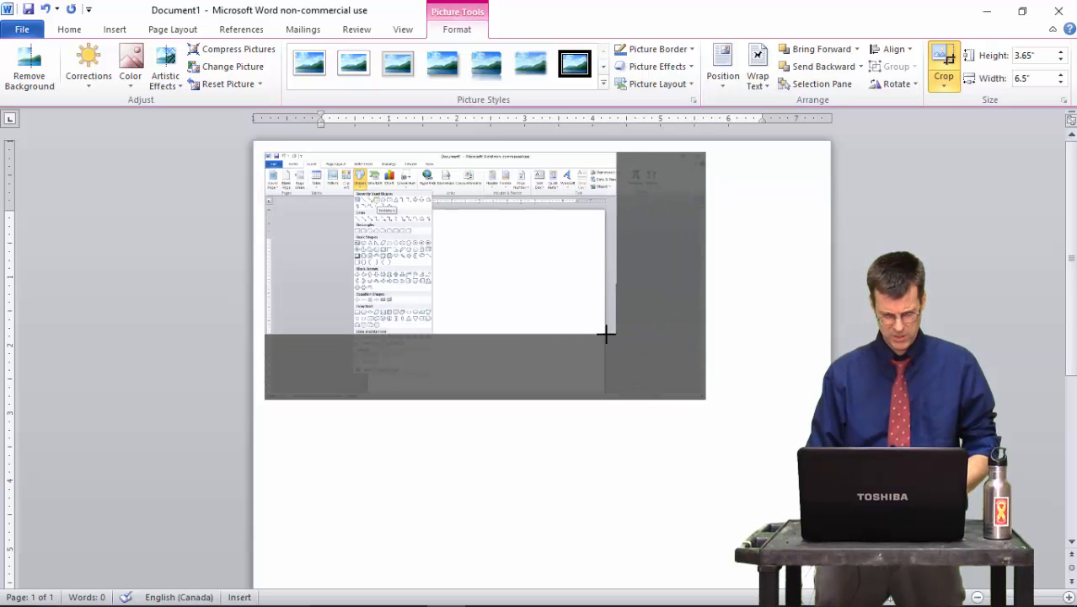
drag(607, 335, 492, 335)
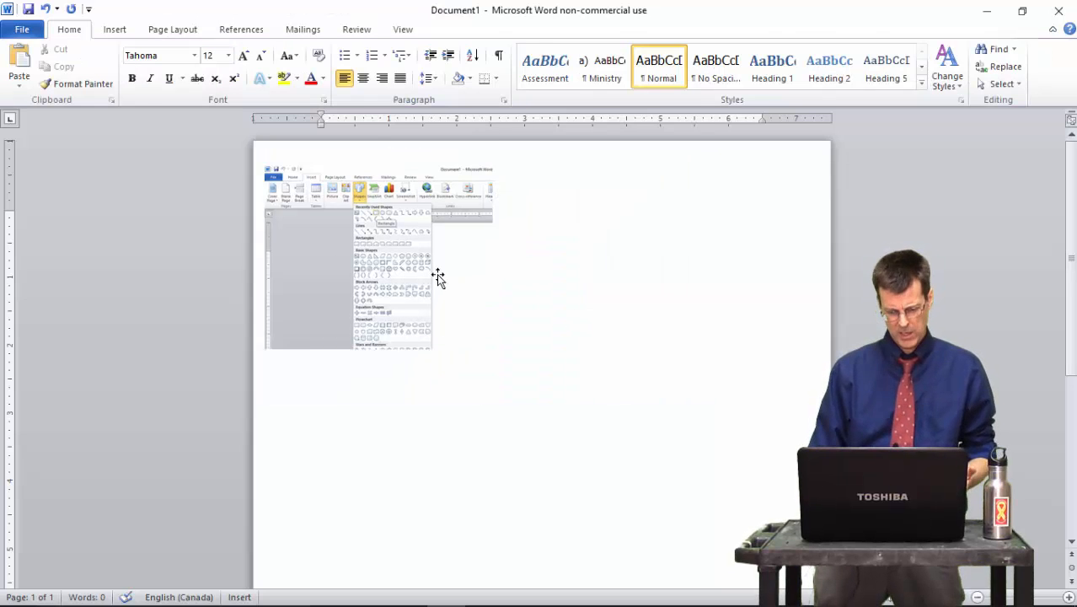
Enlarge the cropped screenshot and pick an oval from the Shapes gallery to draw over it.
click(377, 256)
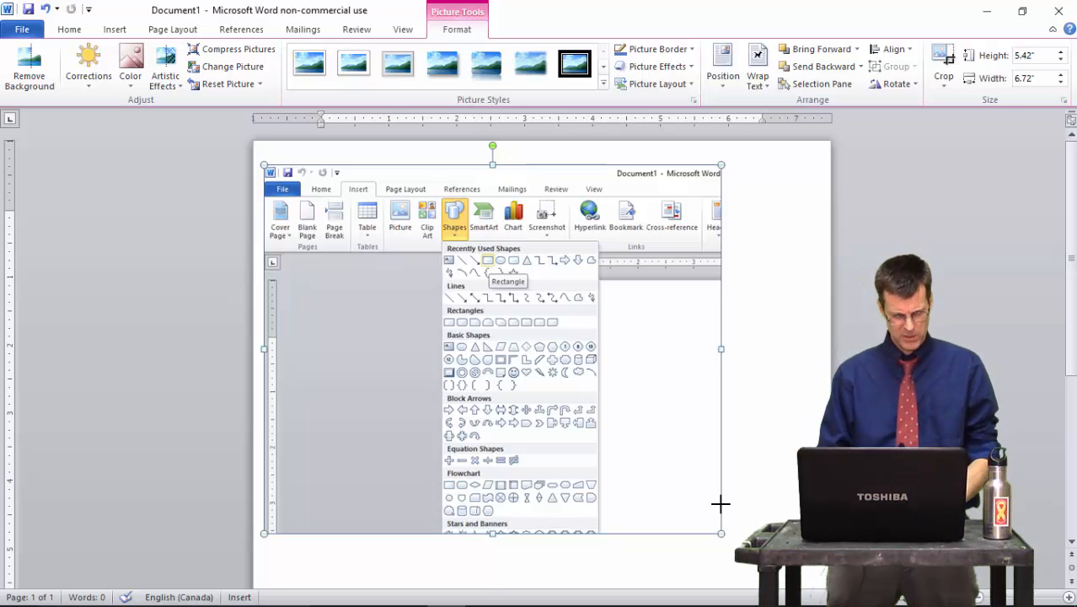
mouse_move(114, 29)
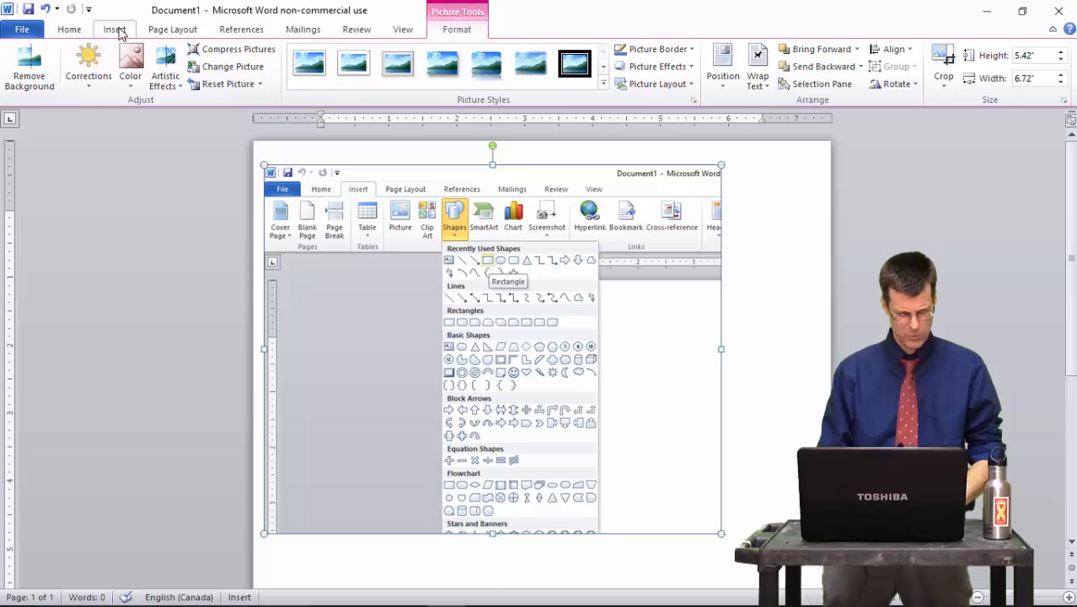
click(114, 31)
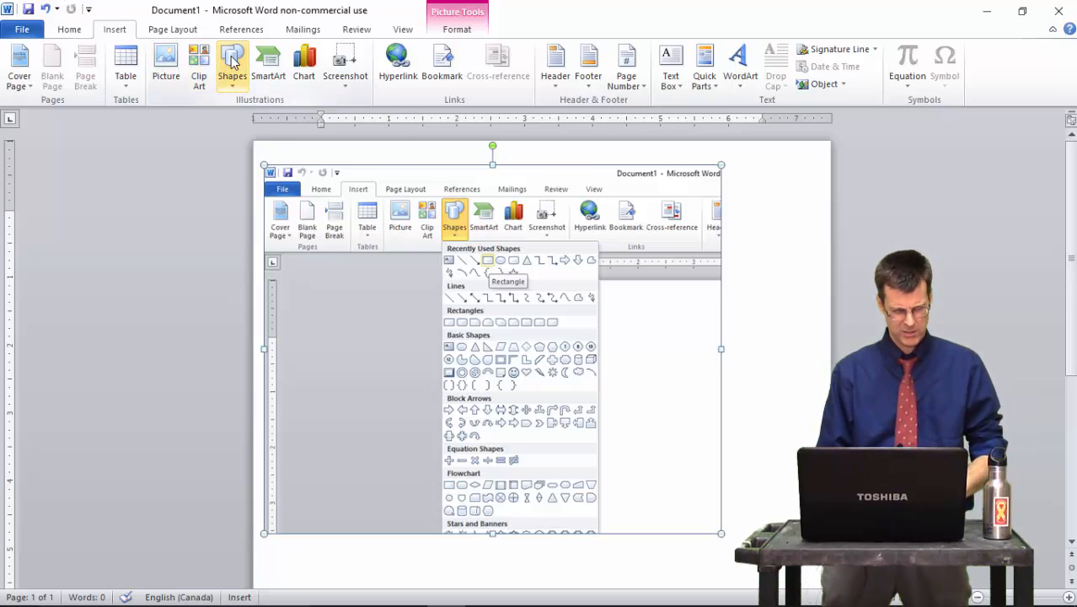
click(233, 64)
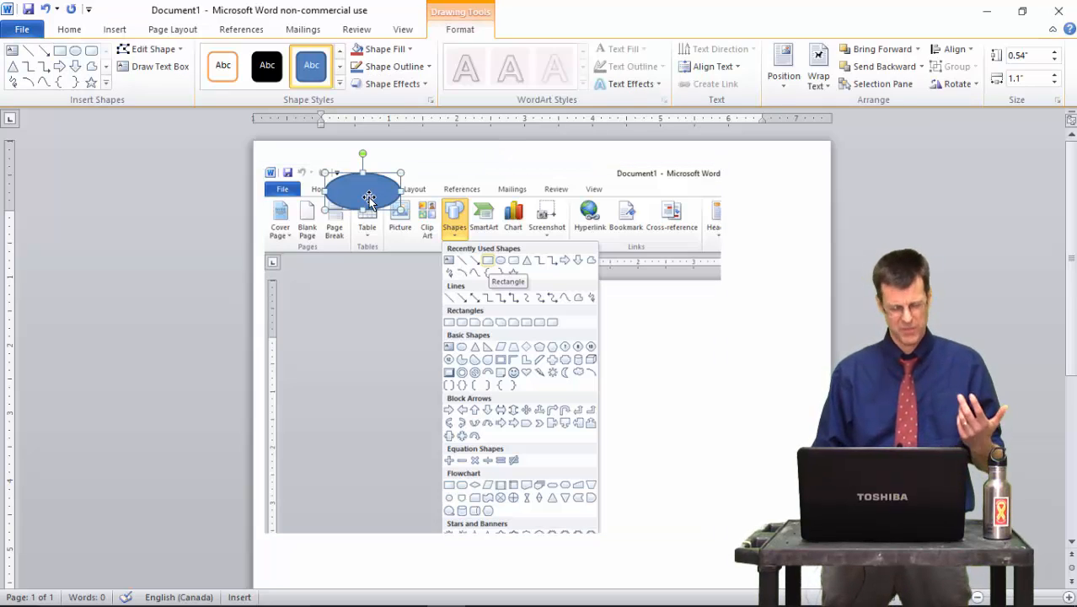
Format the oval with no fill and a red 3 pt outline.
right_click(363, 194)
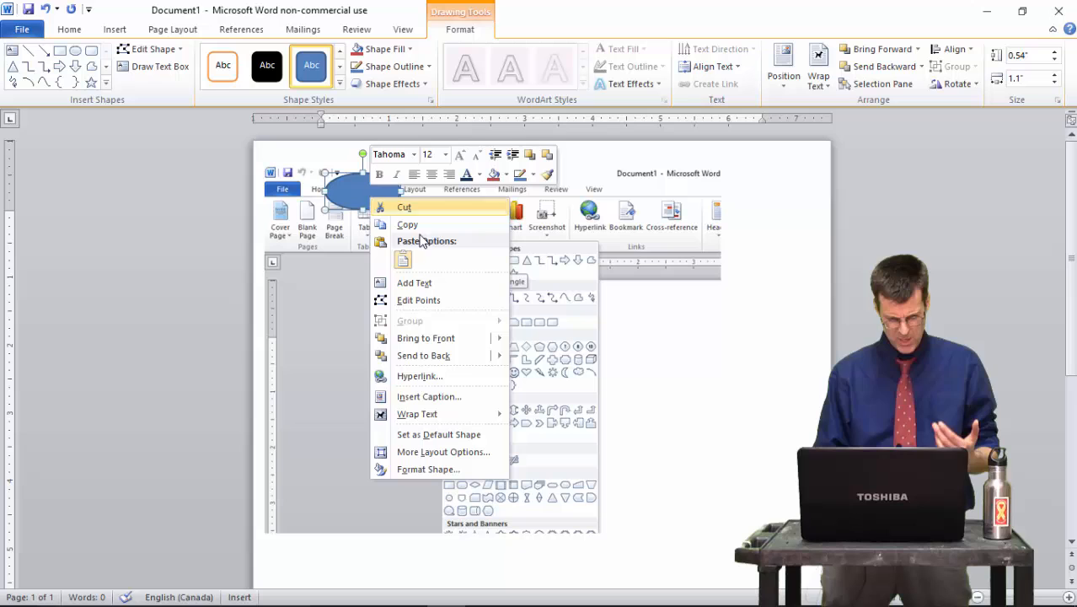
mouse_move(415, 469)
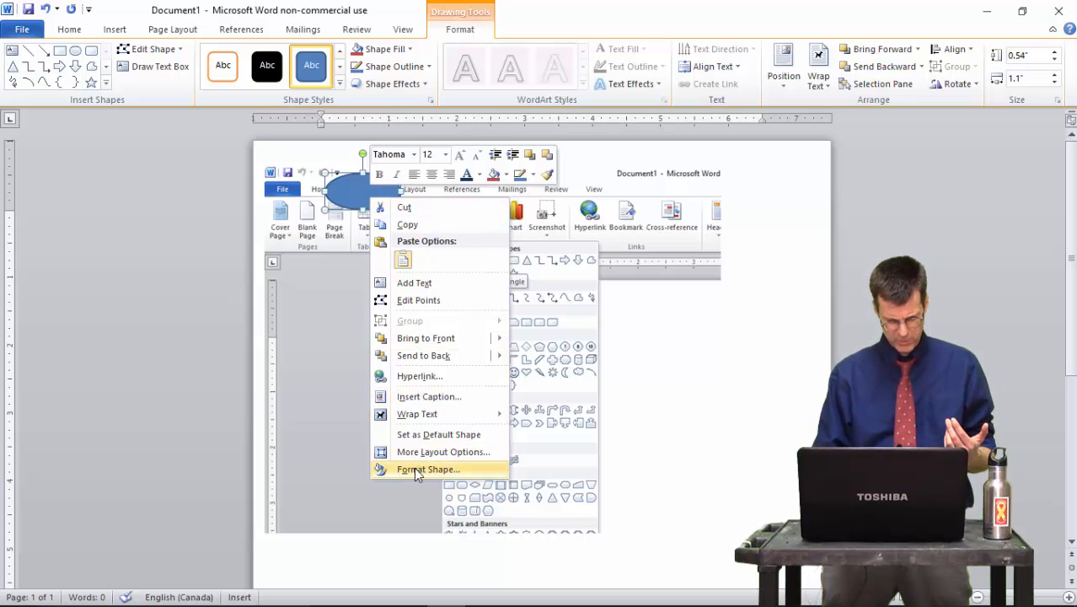
click(429, 468)
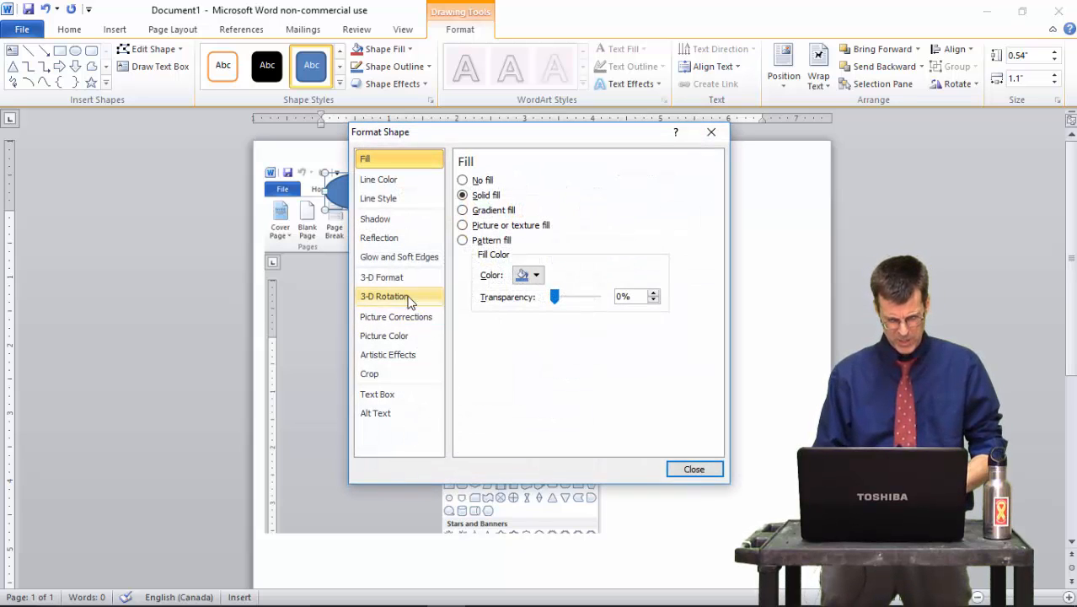
click(462, 179)
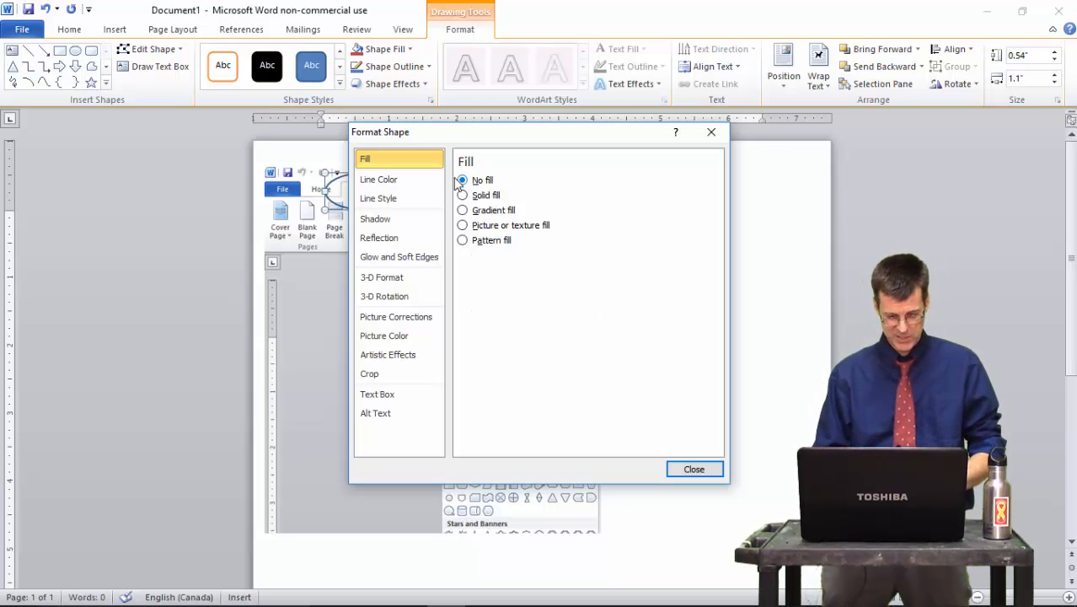
click(378, 179)
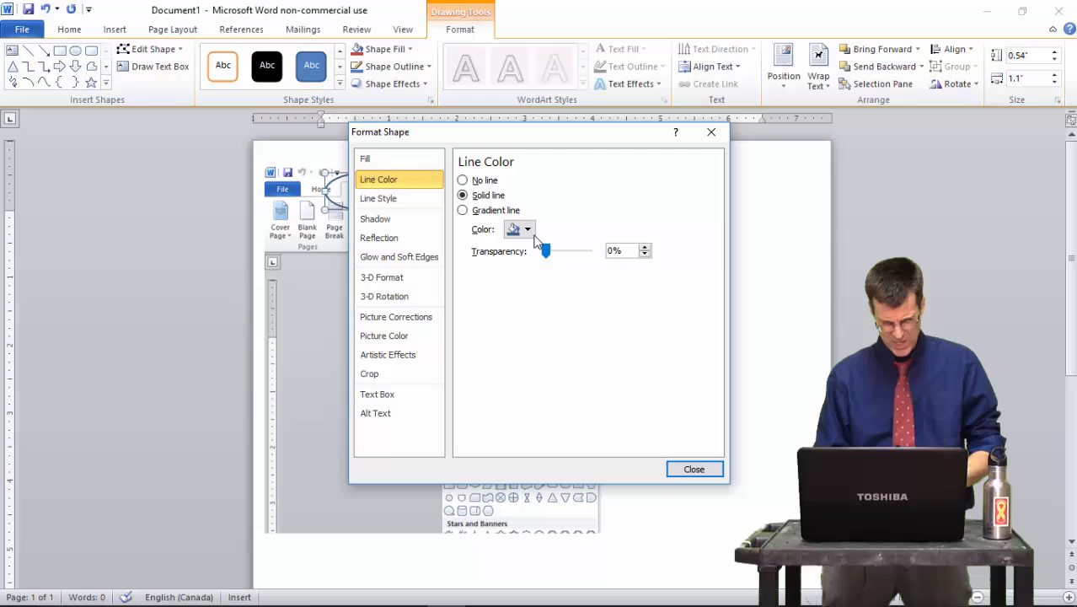
click(527, 230)
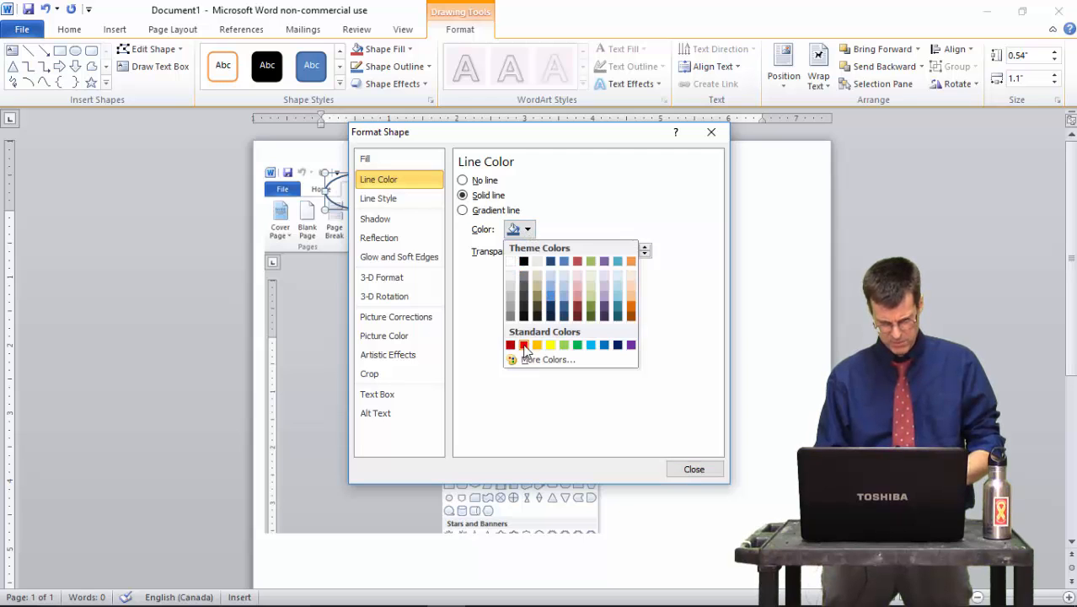
click(509, 344)
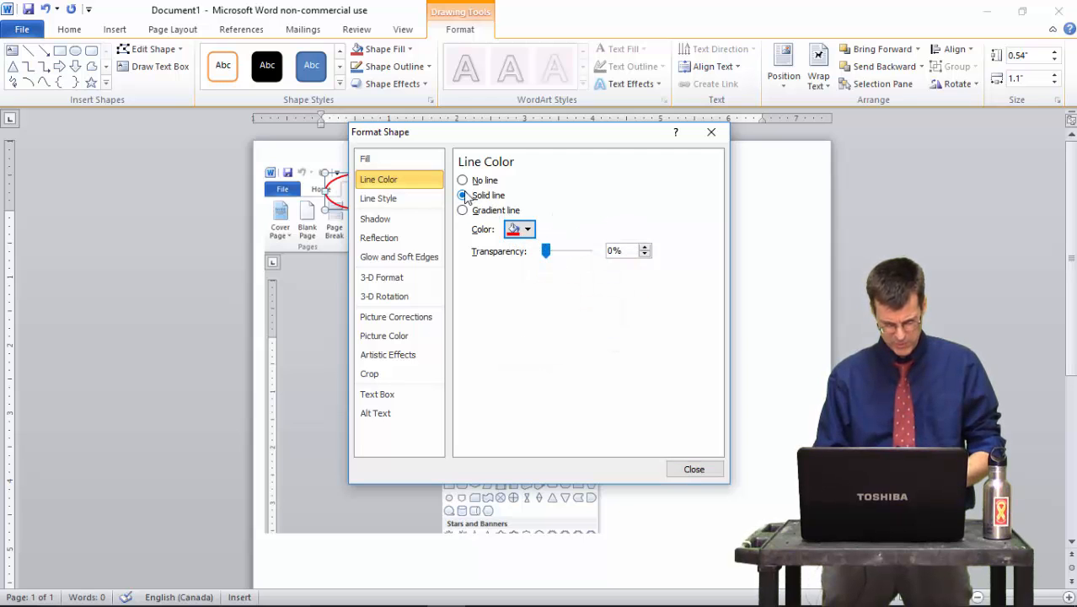
click(378, 199)
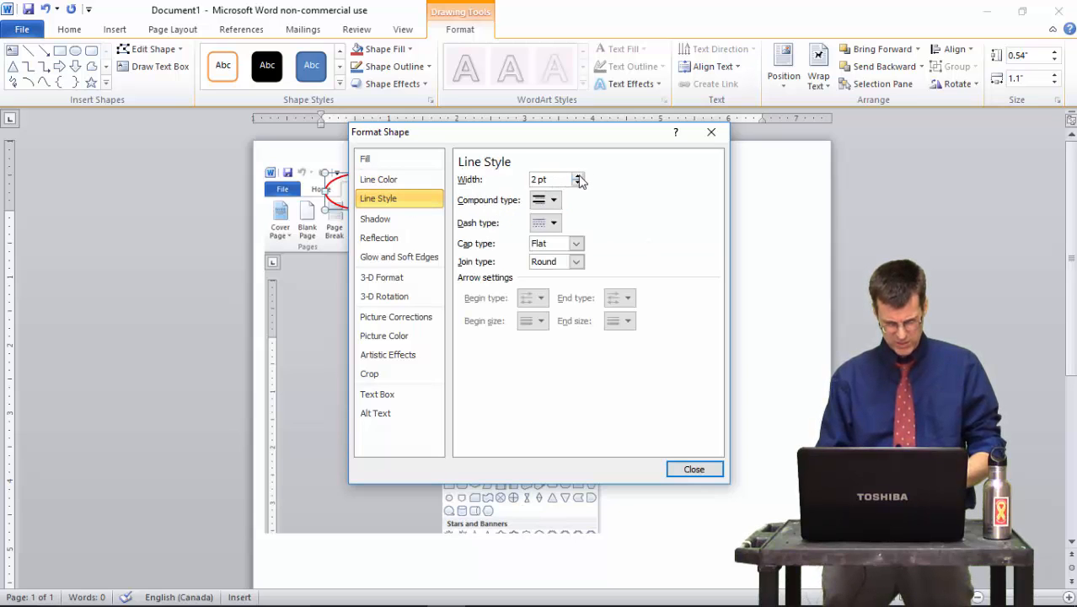
click(580, 177)
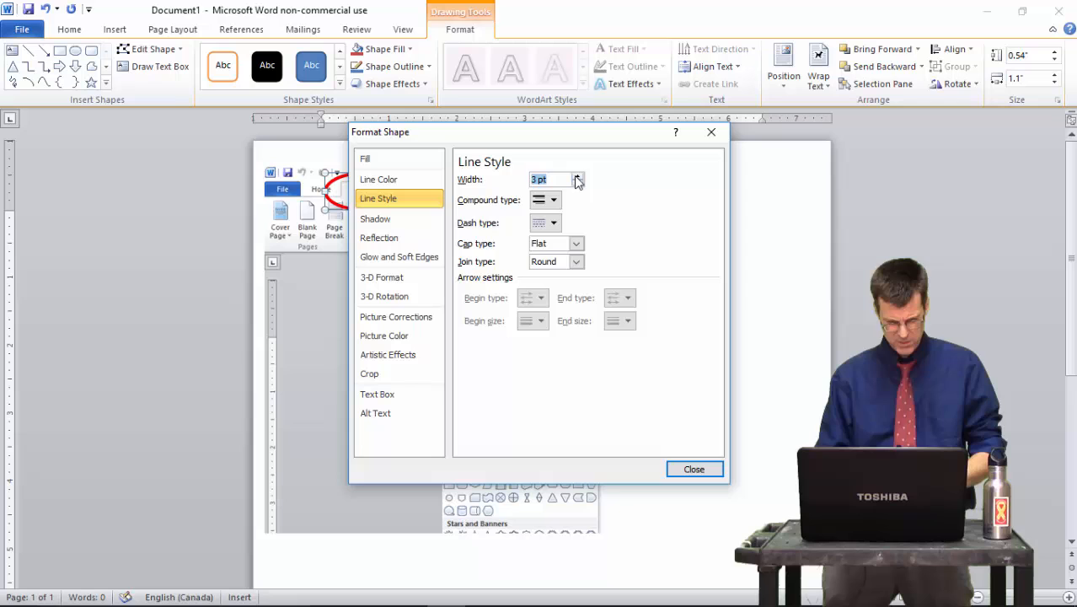
mouse_move(546, 334)
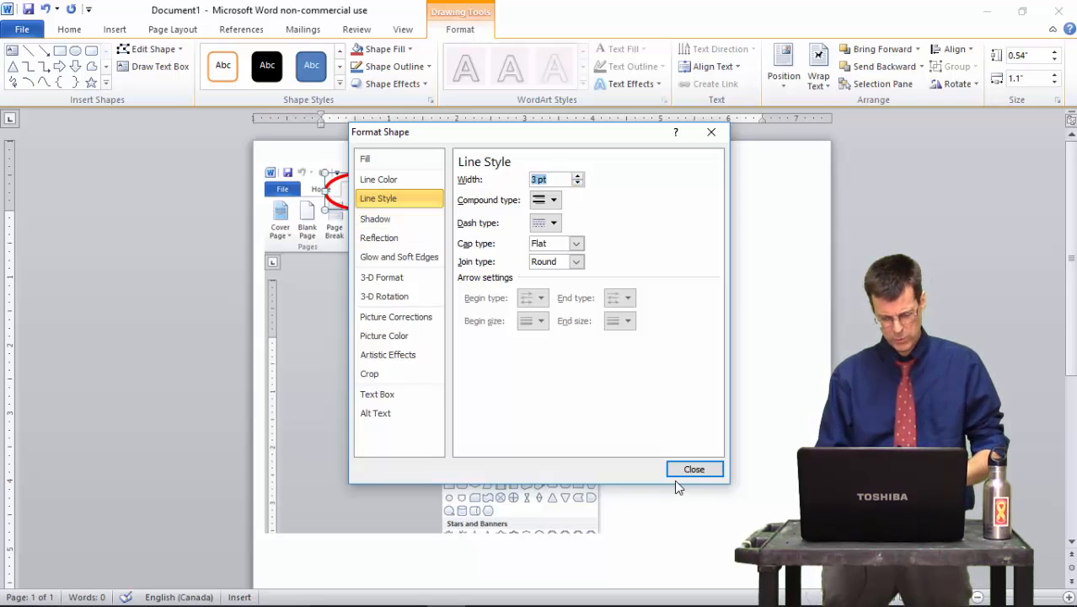
click(694, 468)
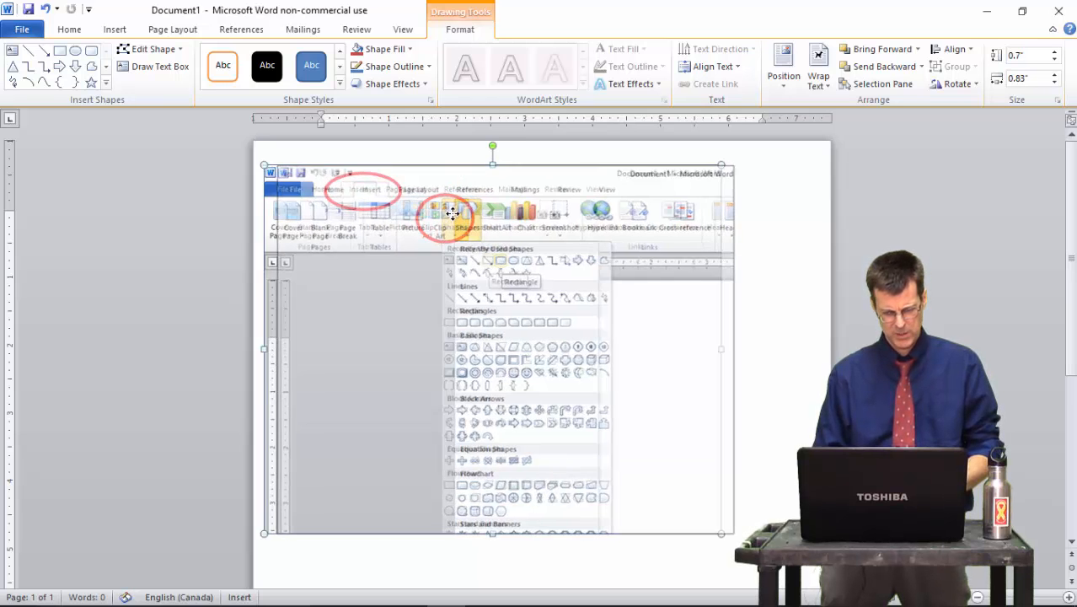
Deselect the picture and add a second red oval around the Block Arrows shapes.
click(69, 29)
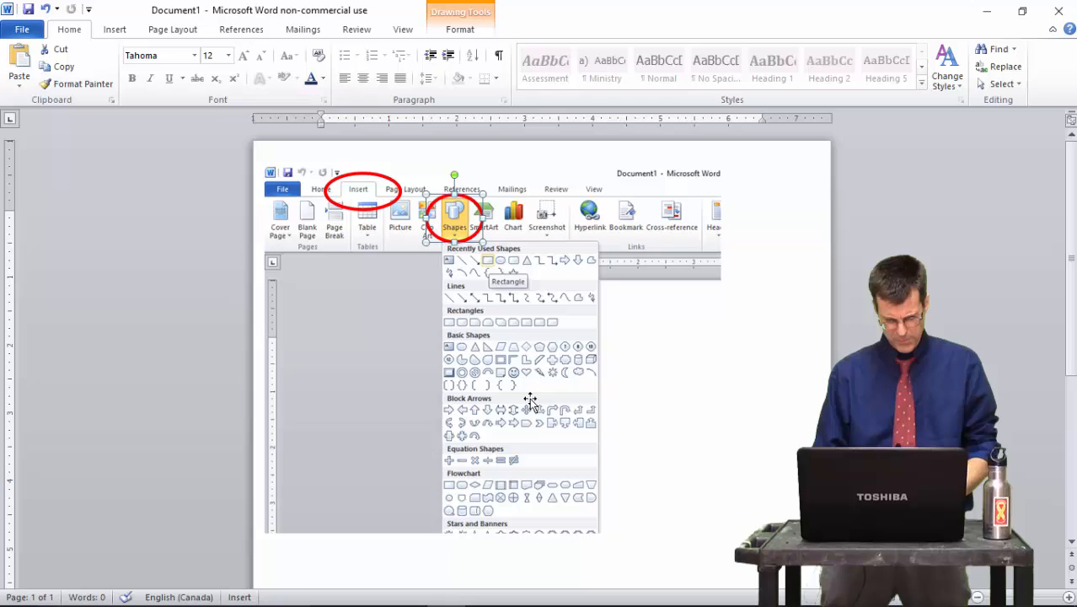
mouse_move(470, 321)
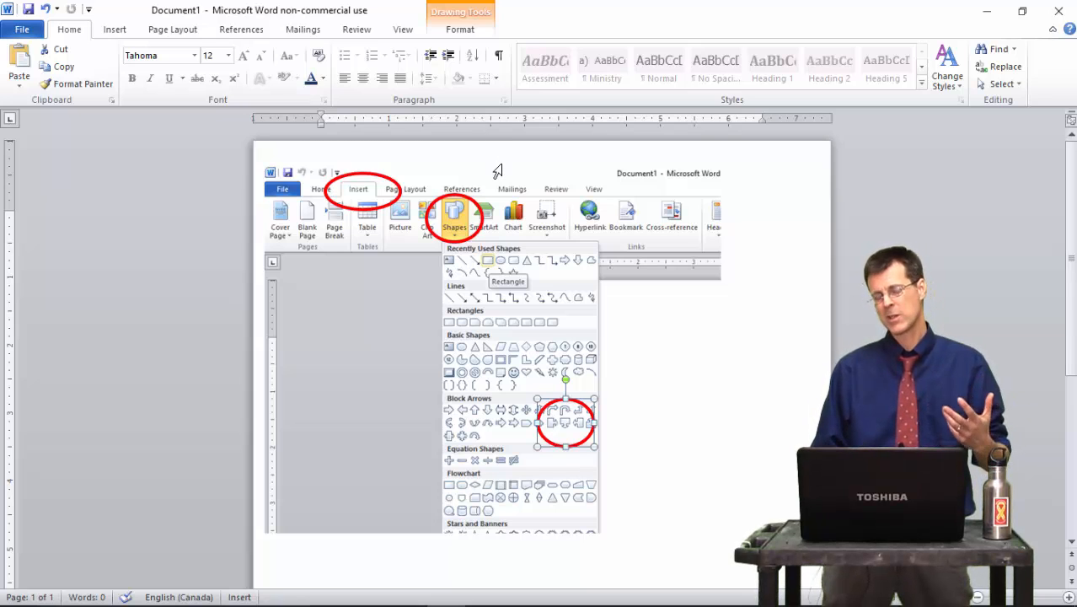
mouse_move(377, 179)
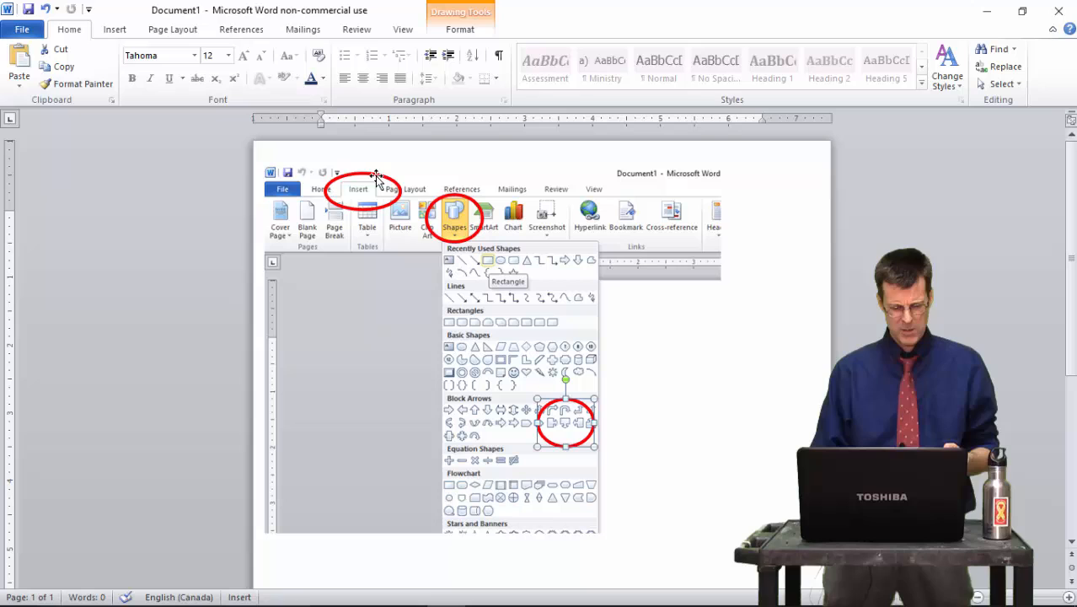
Draw an arrow toward the circled Insert tab and format it as a red 2 pt line.
click(115, 29)
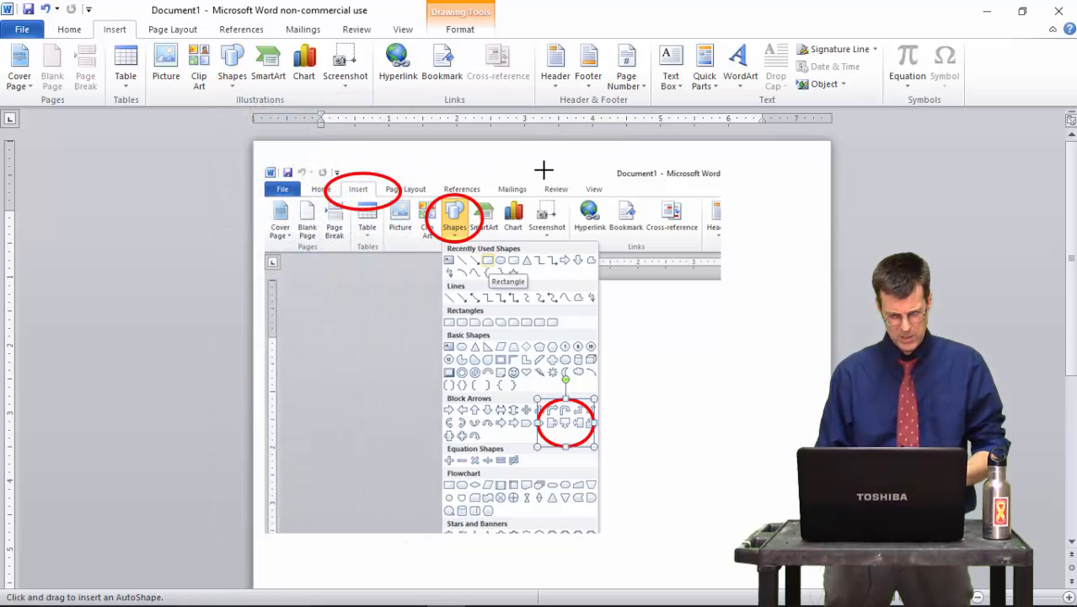
mouse_move(625, 182)
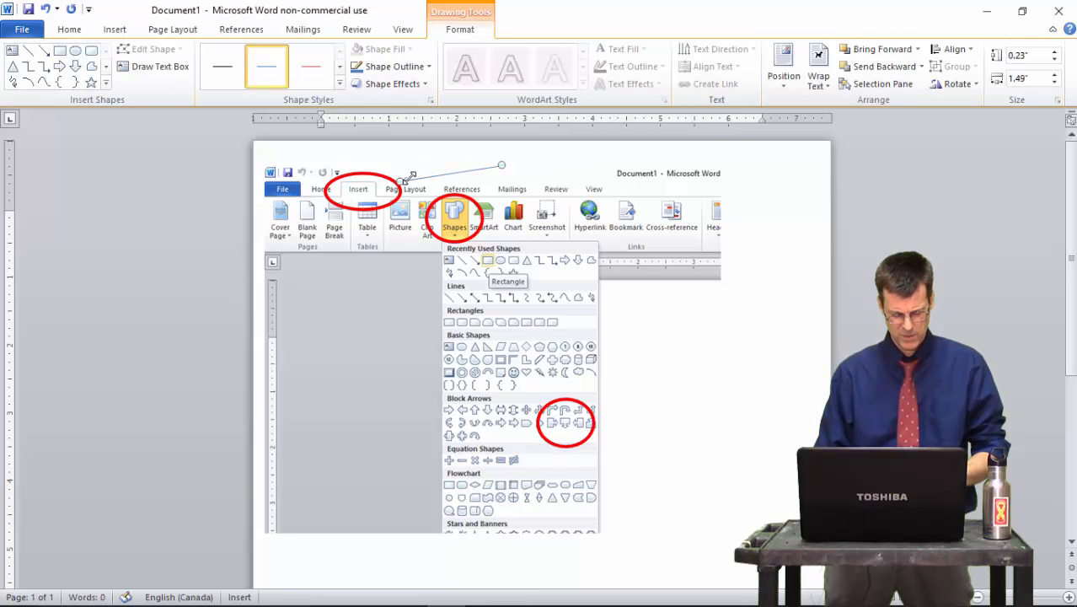
mouse_move(465, 172)
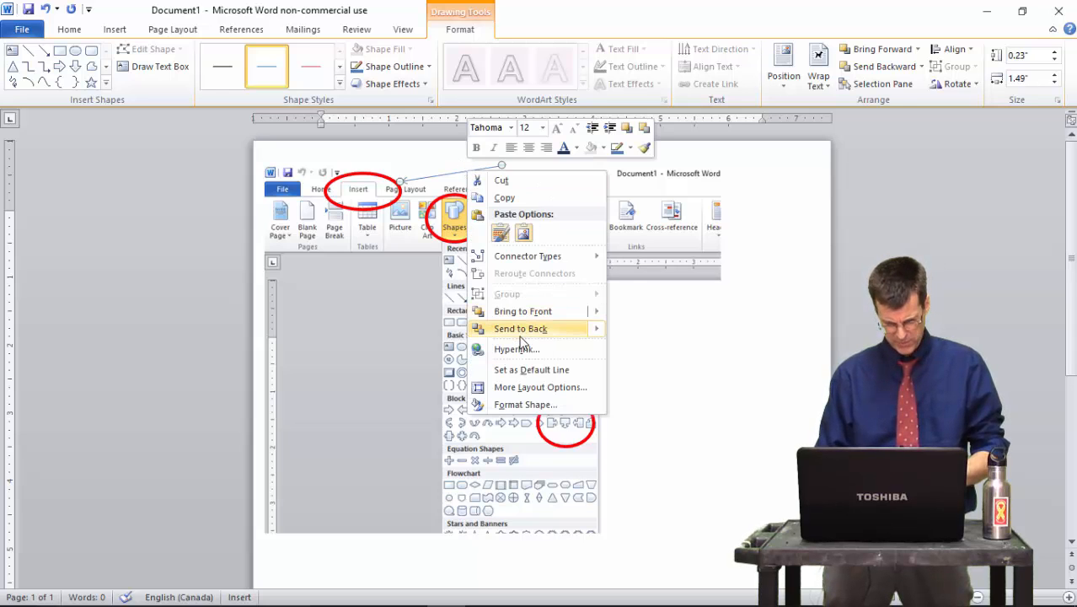
click(526, 405)
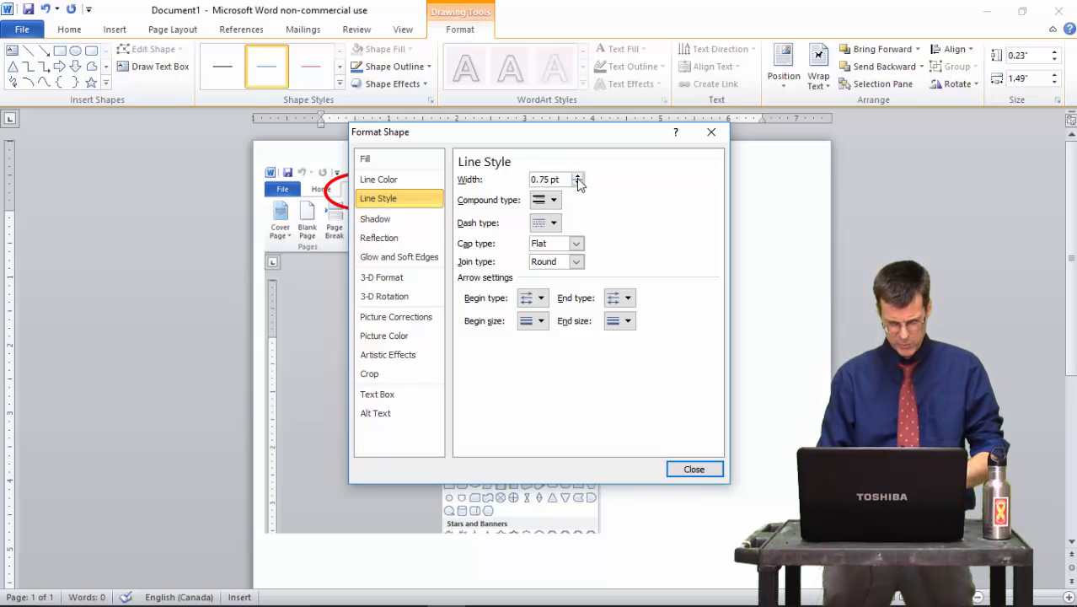
click(578, 177)
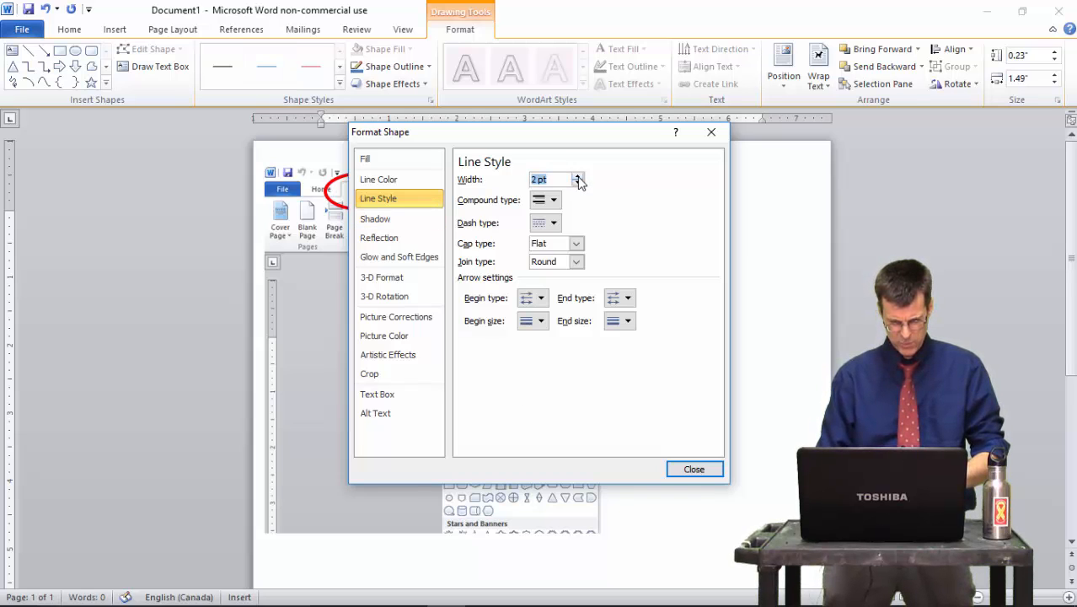
click(378, 178)
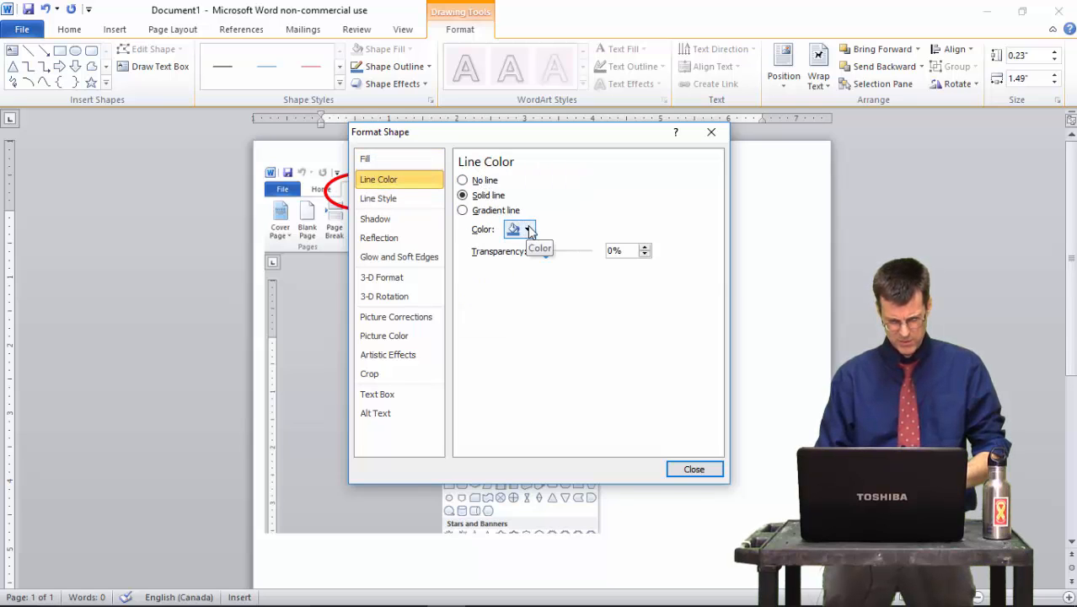
click(526, 229)
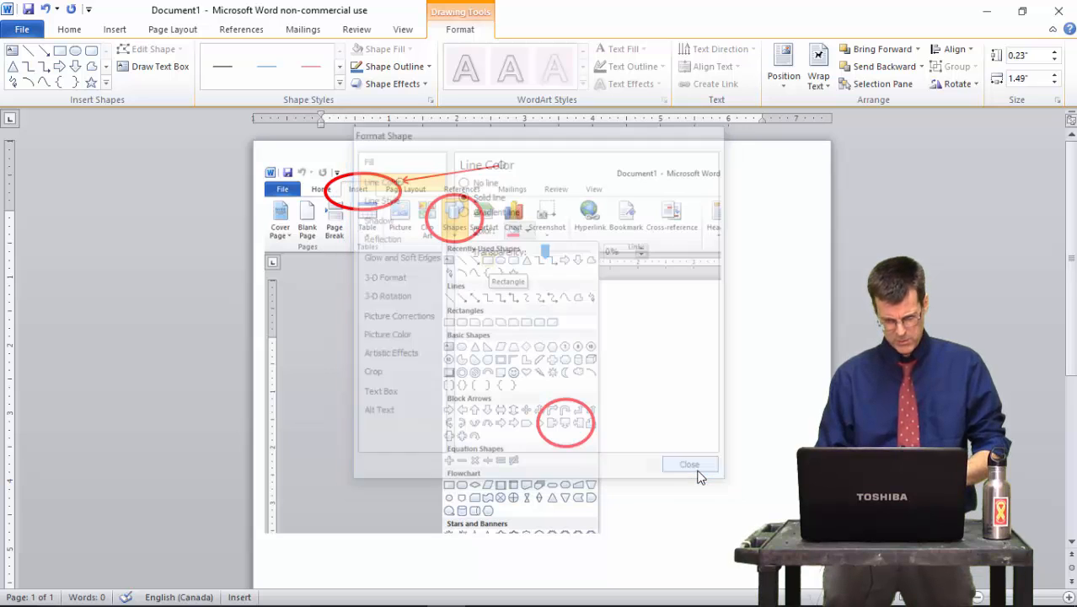
click(689, 465)
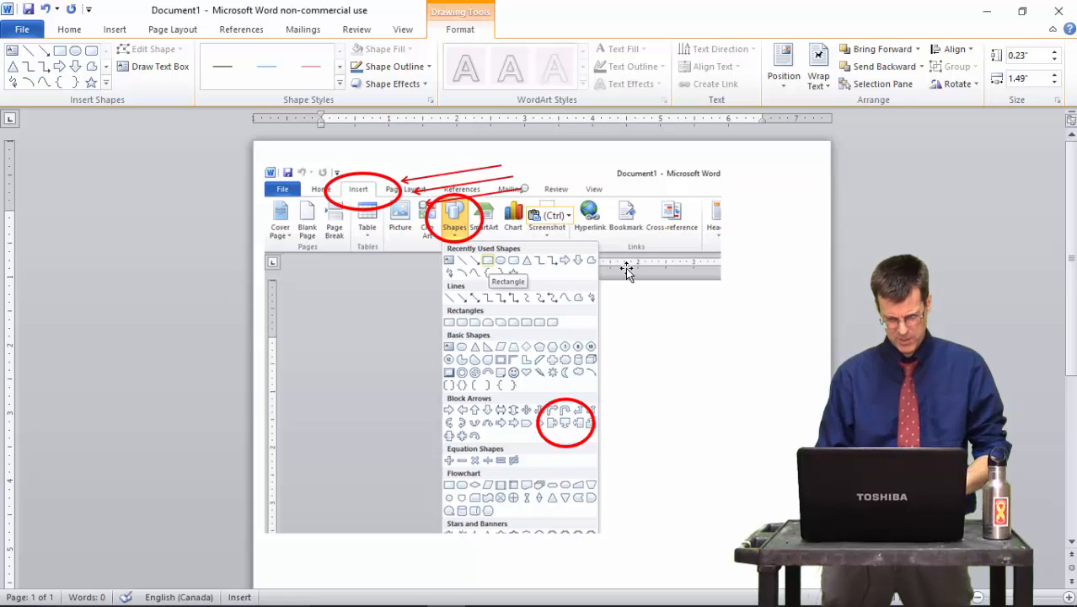
mouse_move(681, 410)
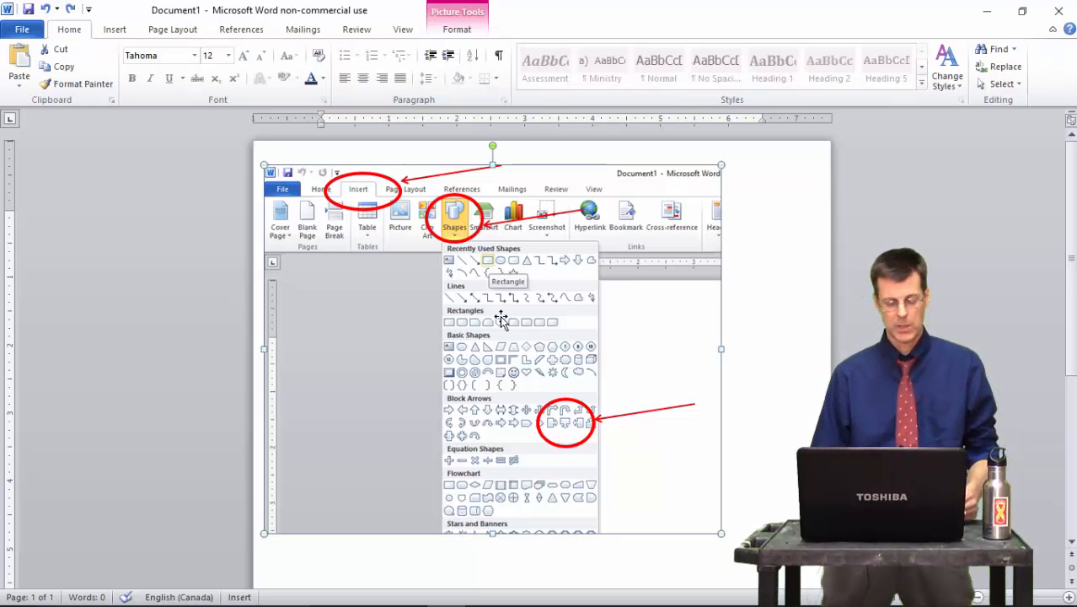
mouse_move(504, 297)
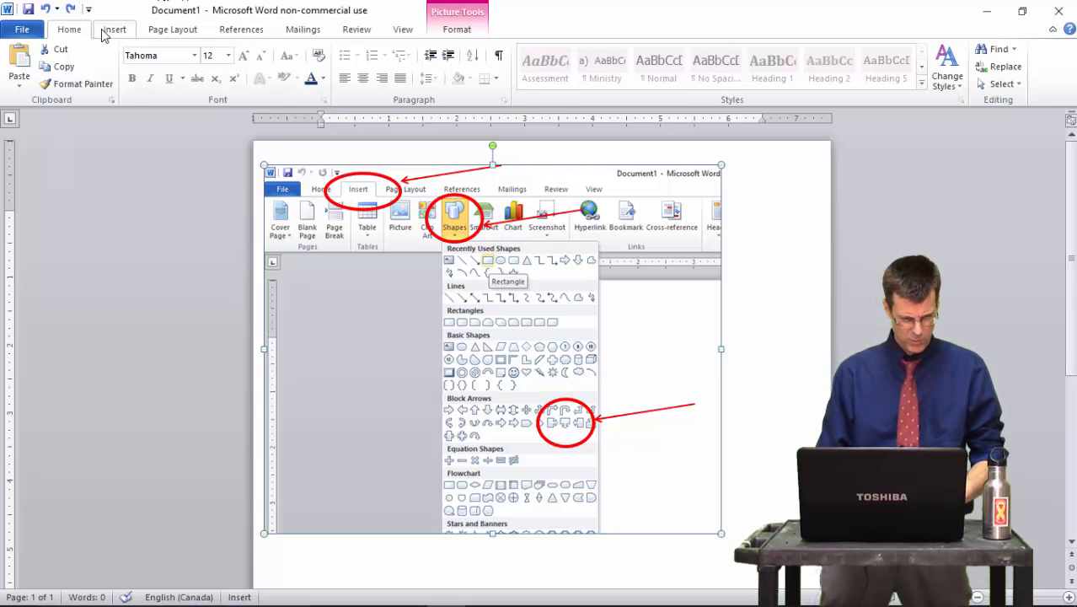
Add a text box at the arrow's end reading "1. Insert Tab".
click(114, 28)
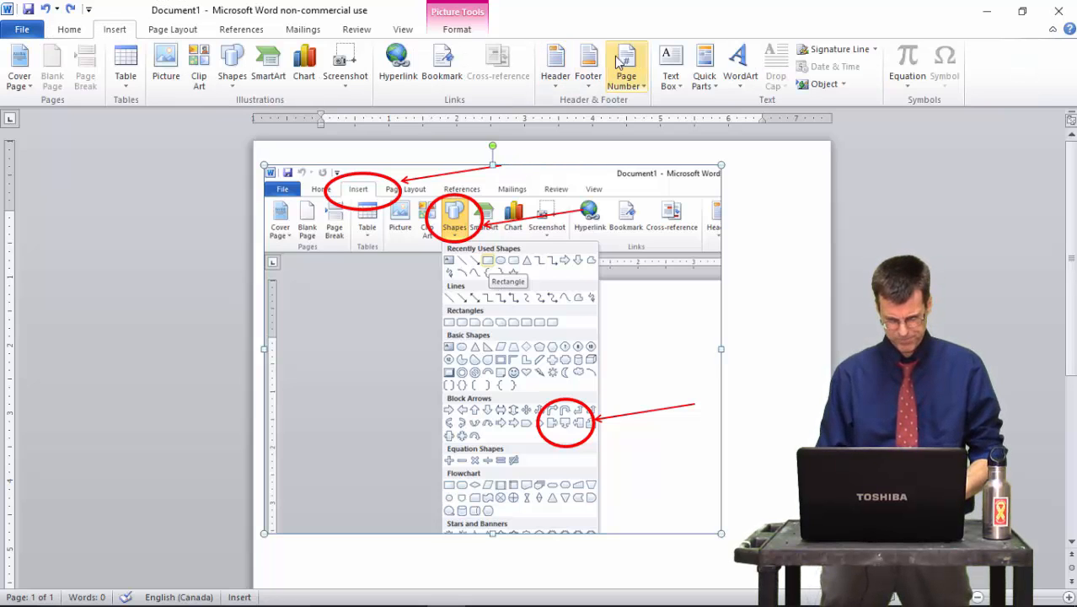
mouse_move(209, 84)
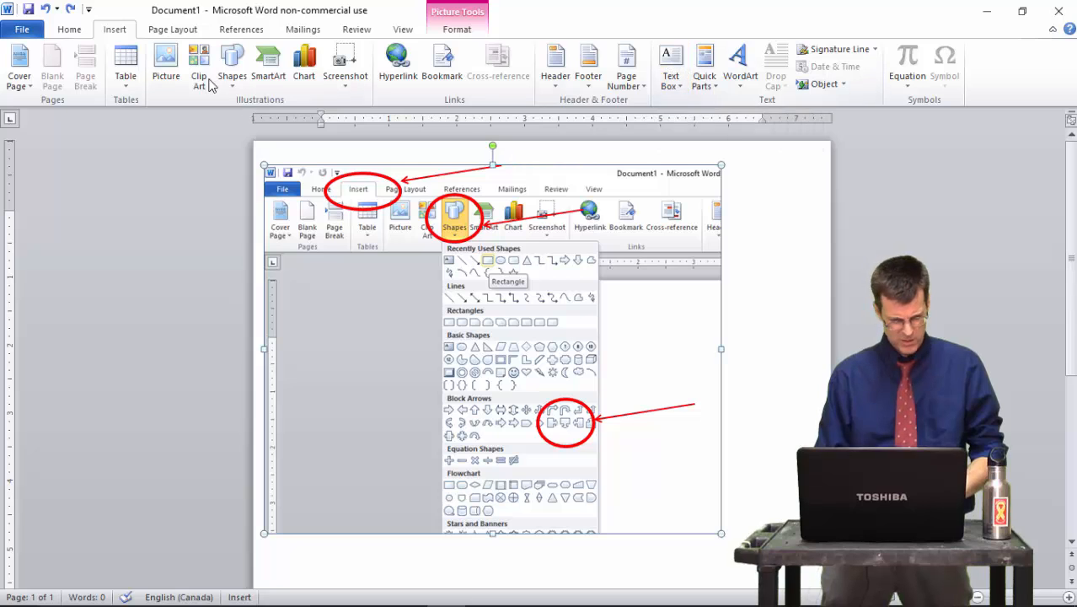
click(233, 64)
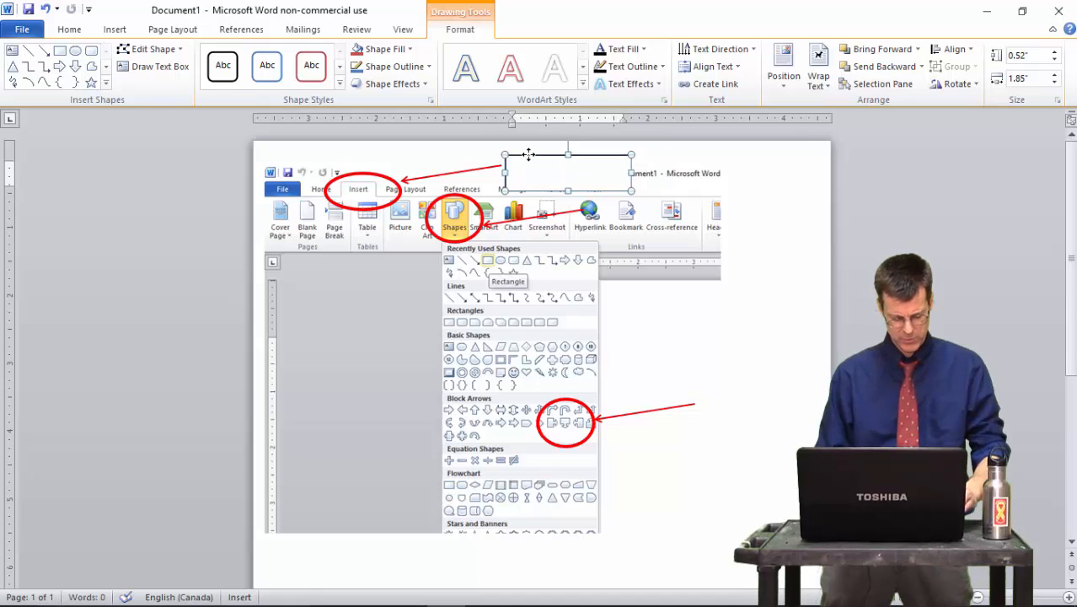
text(Insert)
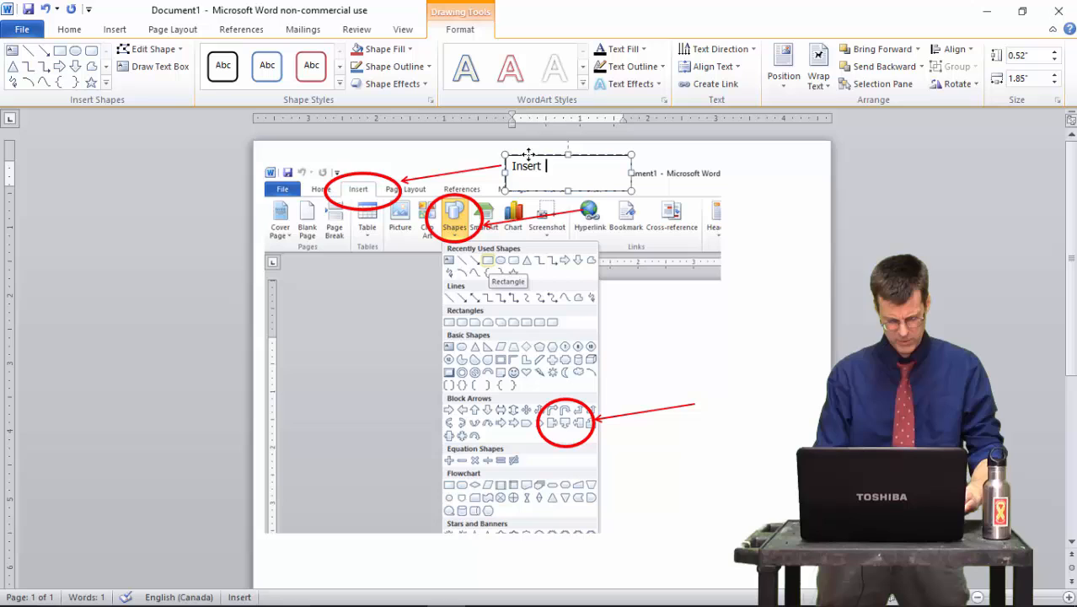
text(T)
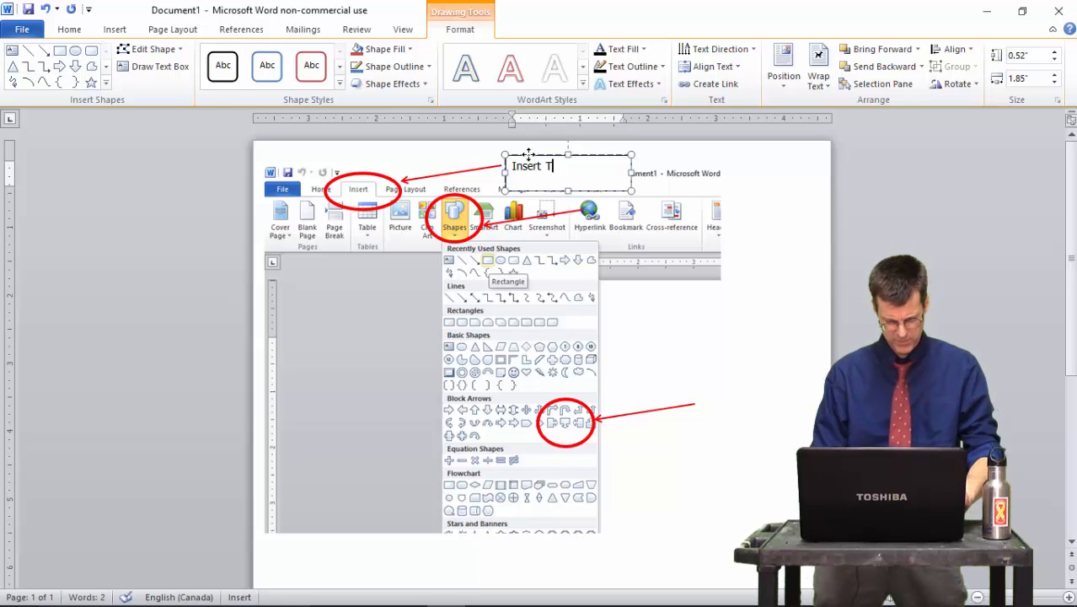
text(ab)
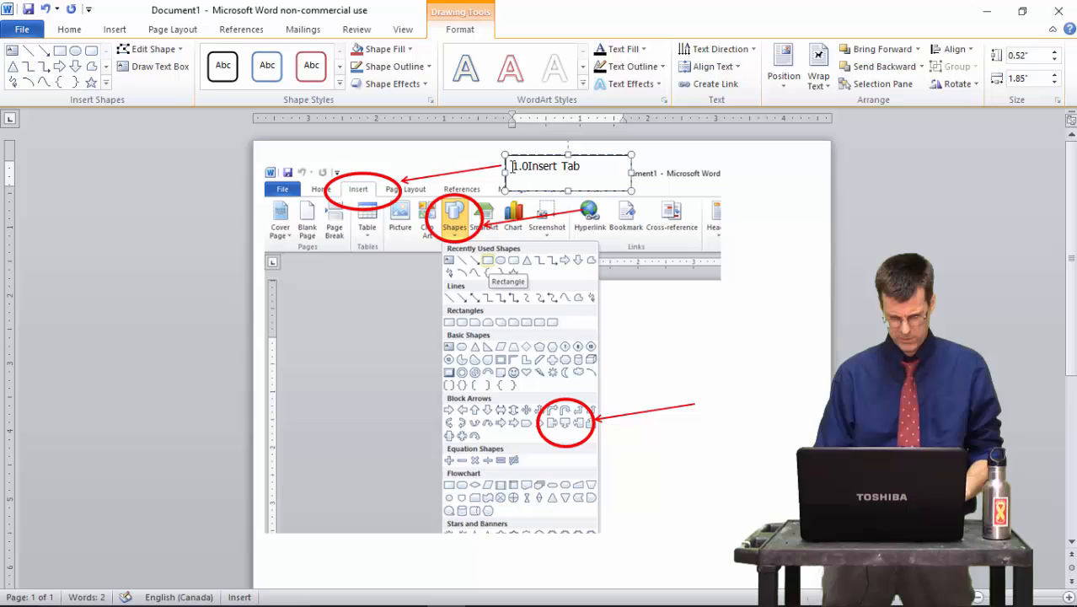
key(BackSpace)
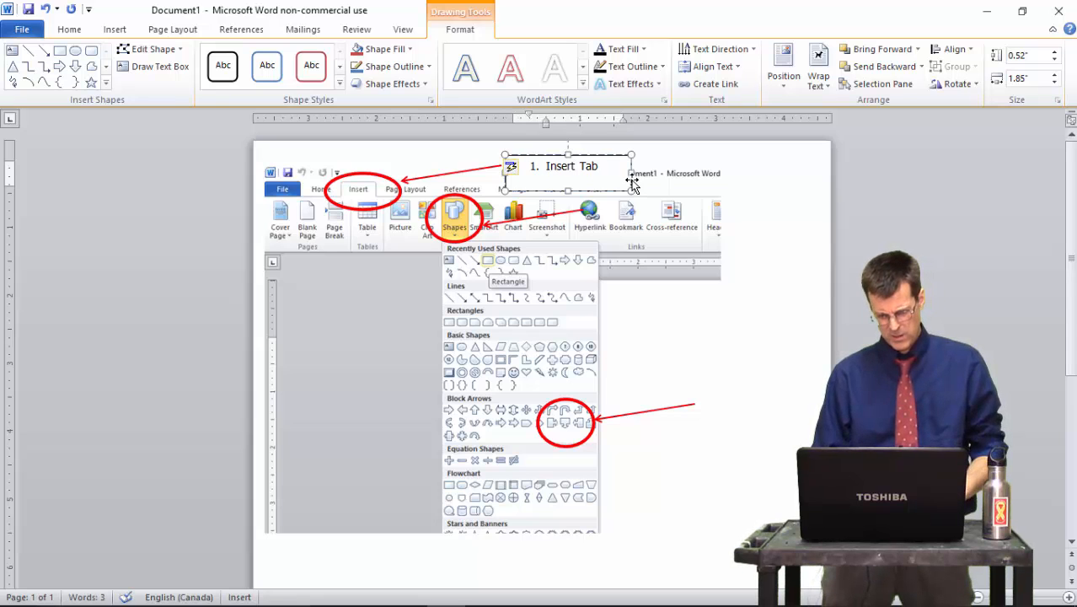
right_click(630, 182)
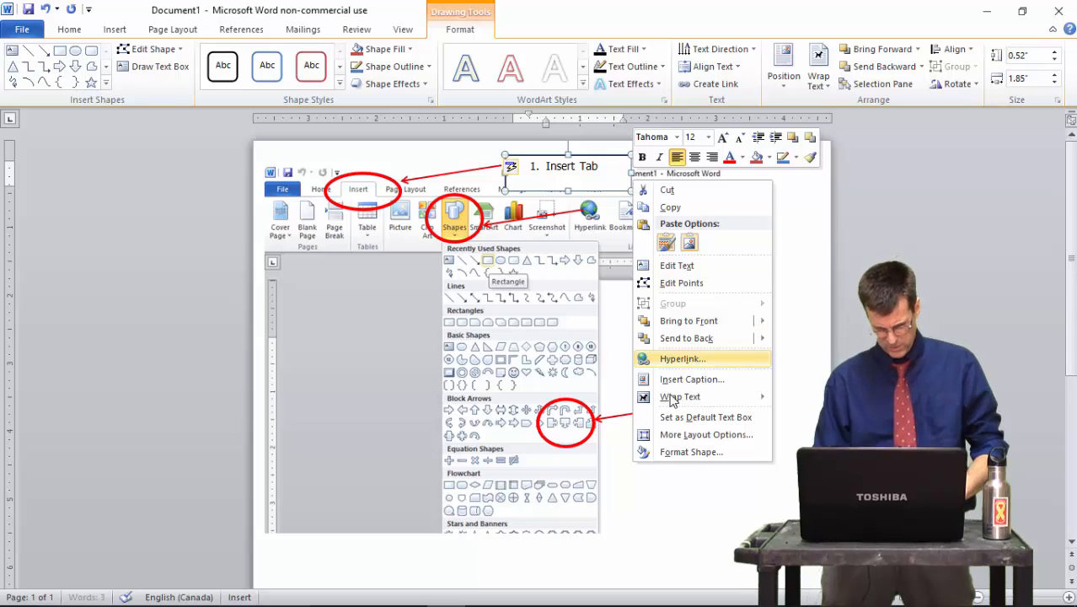
Set the caption box to No line in Format Shape.
click(692, 452)
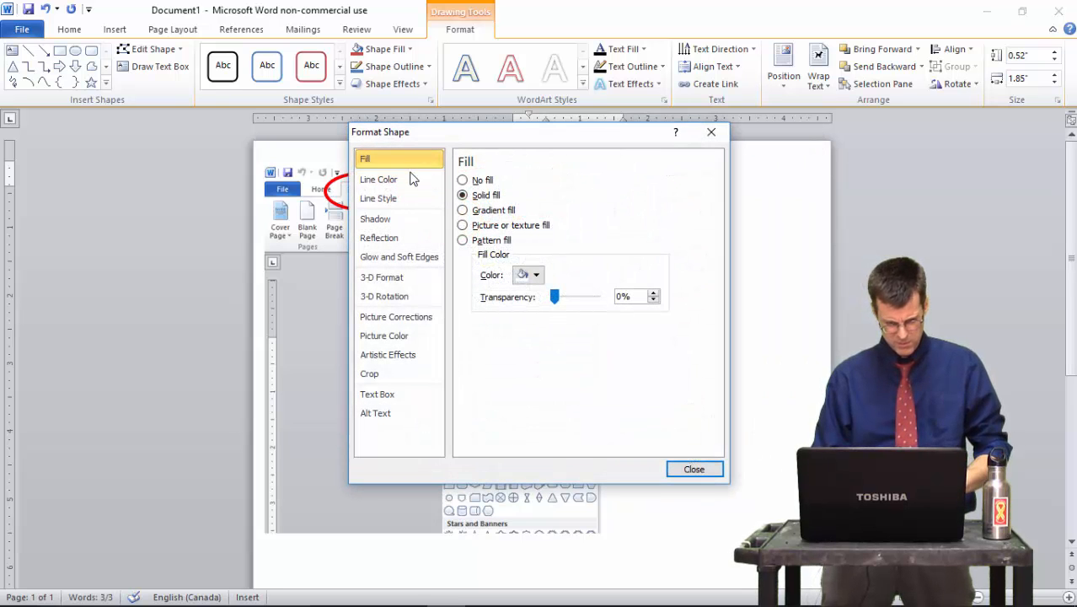
click(378, 179)
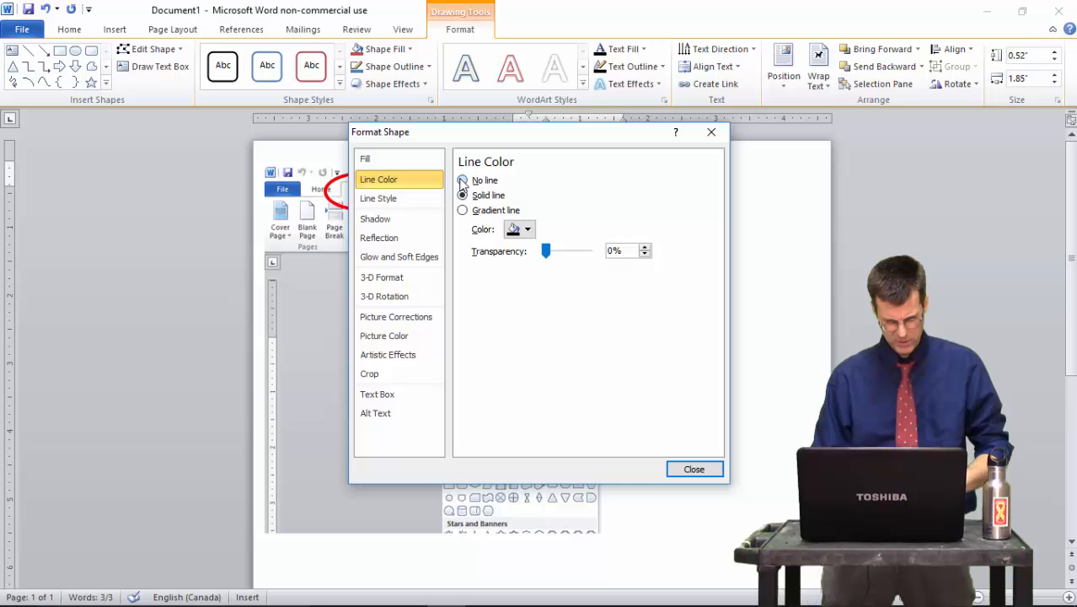
click(694, 469)
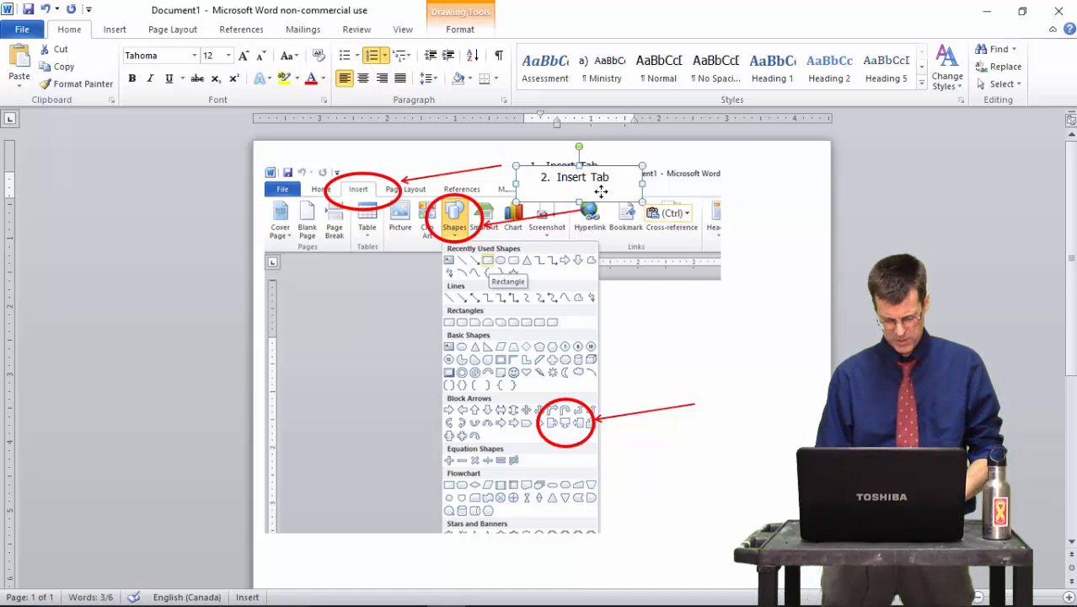
mouse_move(684, 222)
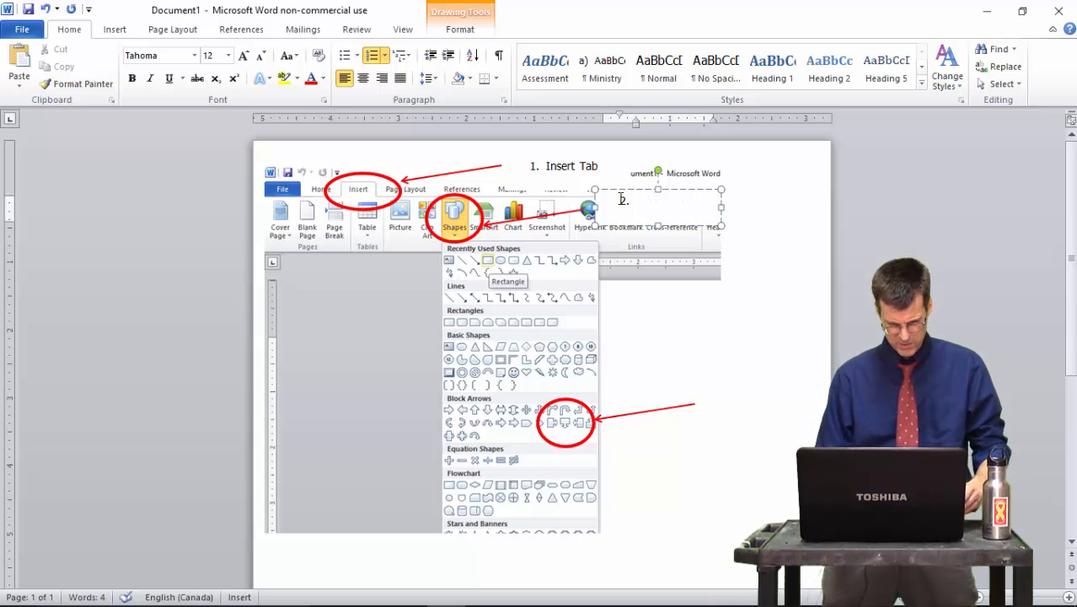
Retype the copied captions as "2. Shapes" and "3. Box with arrow", deleting the leftover Insert Tab text.
text(Sl)
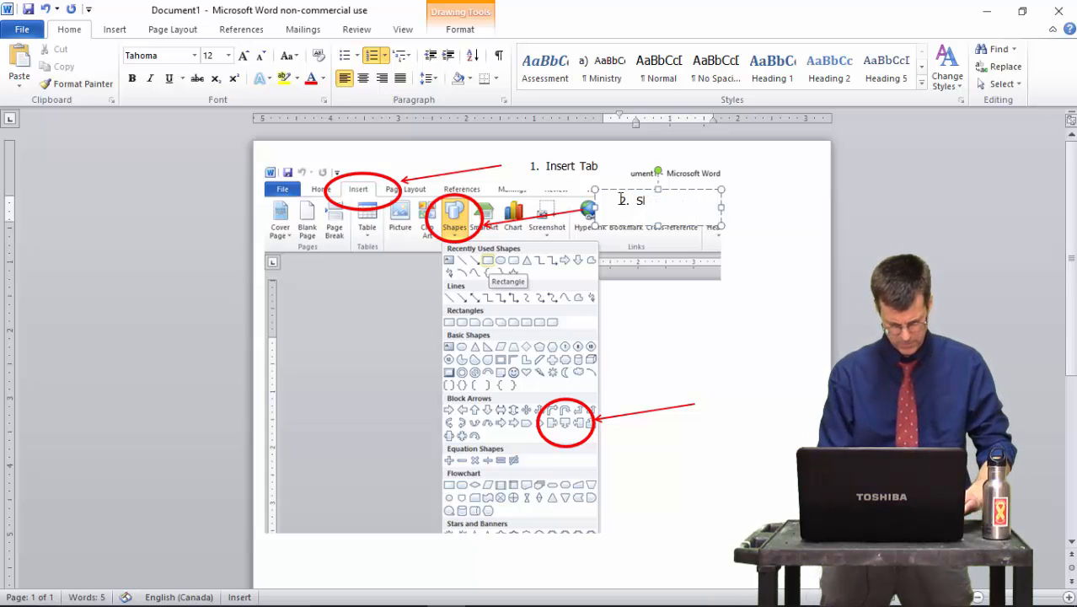
text(hapes)
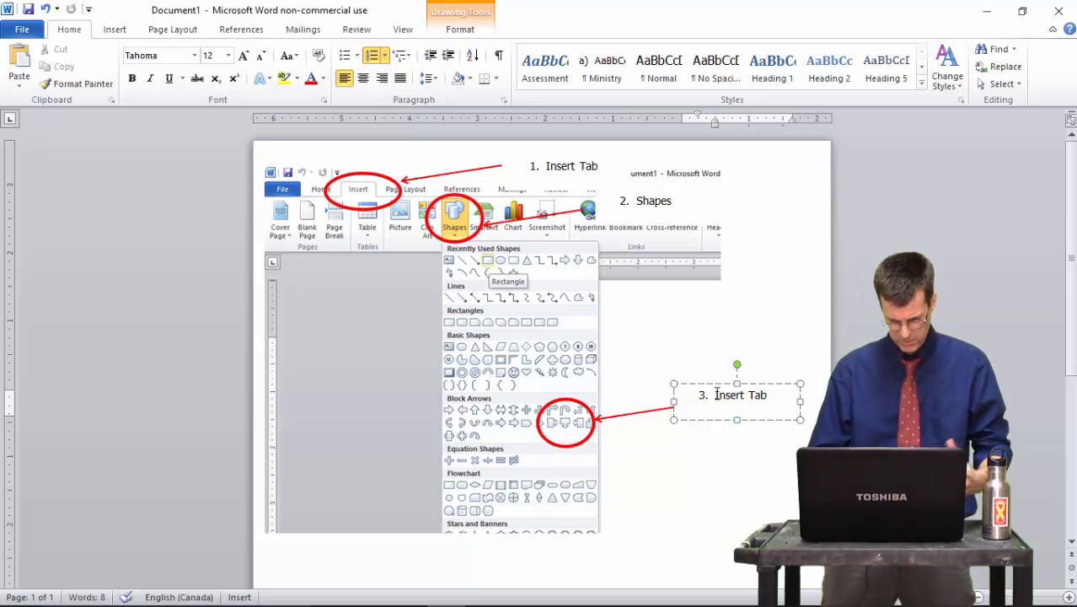
text(Box with arrow)
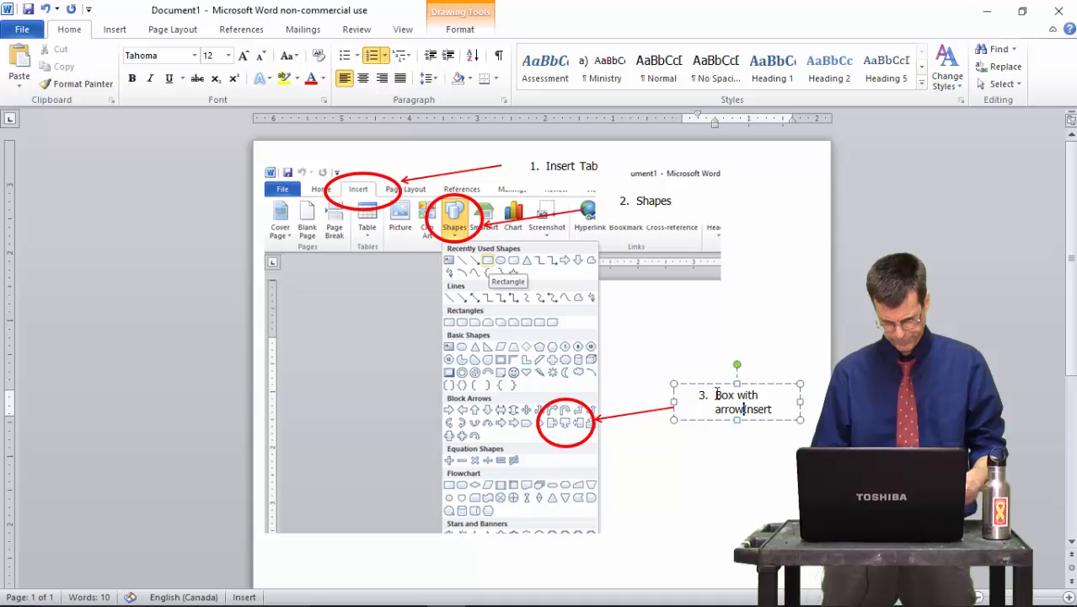
text(Insert Tab)
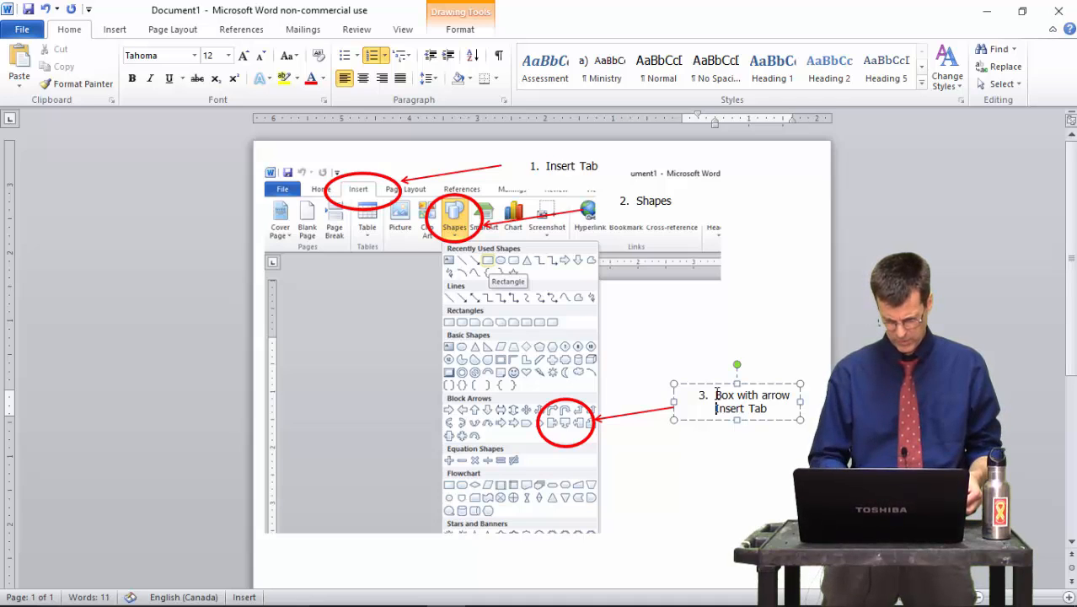
key(backspace)
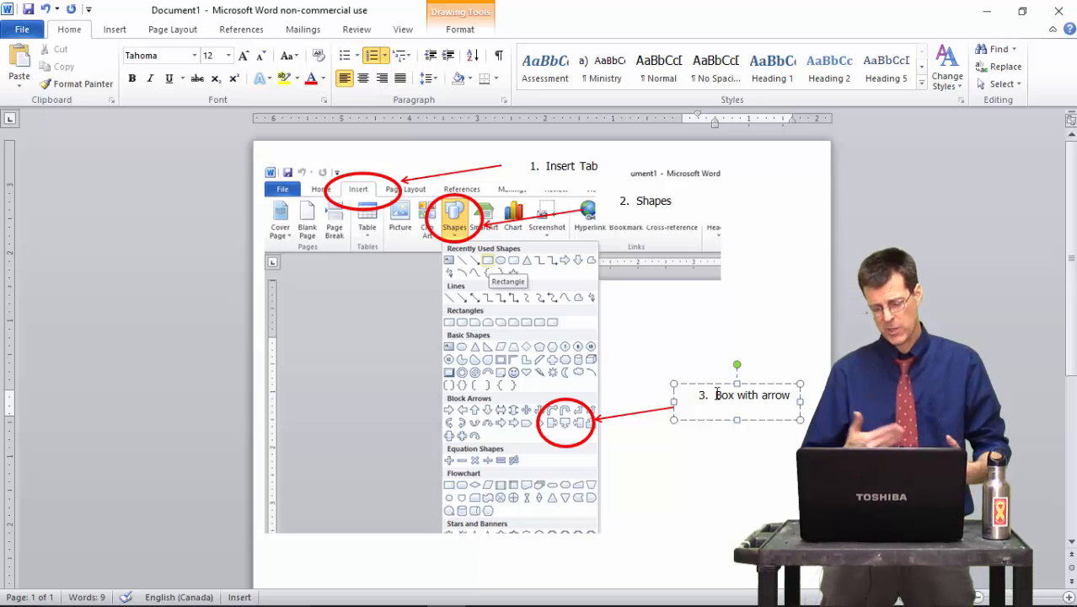
In the new document, choose the Down Arrow Callout from the Shapes gallery's Block Arrows.
scroll(up, 3)
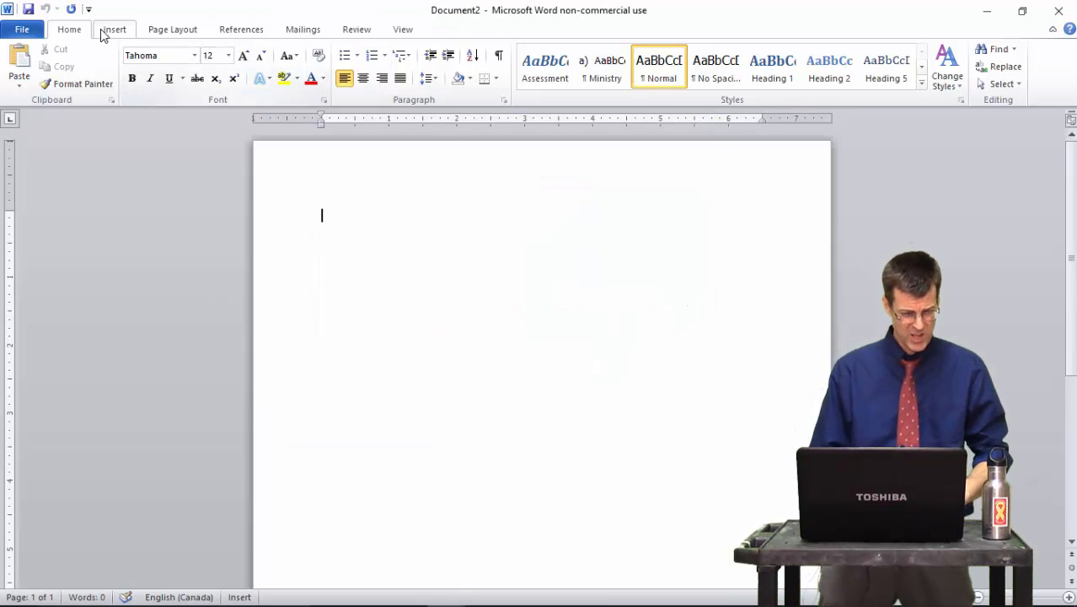
click(233, 64)
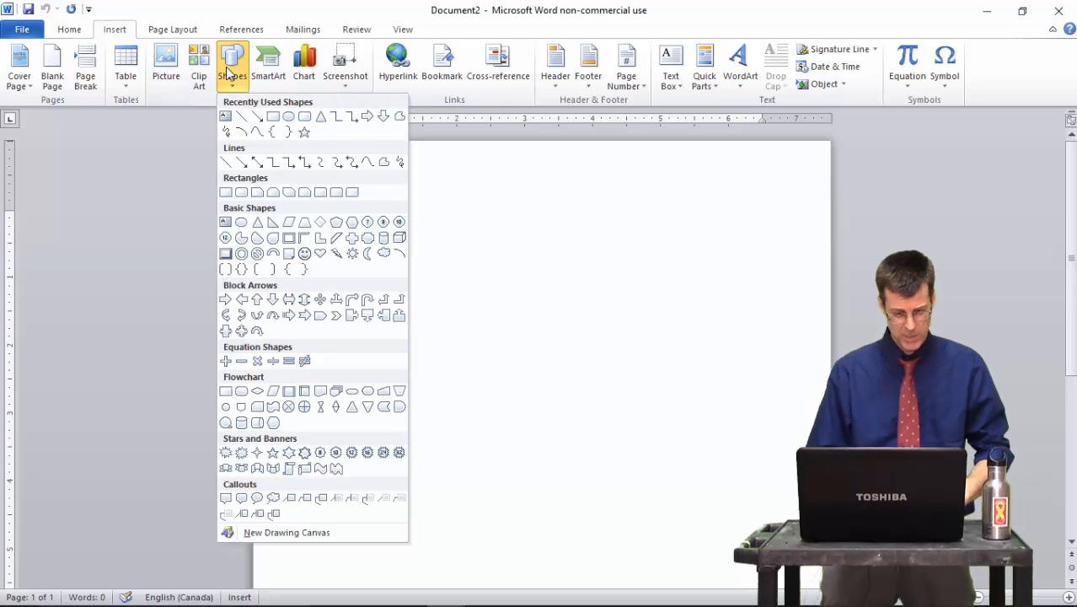
mouse_move(354, 329)
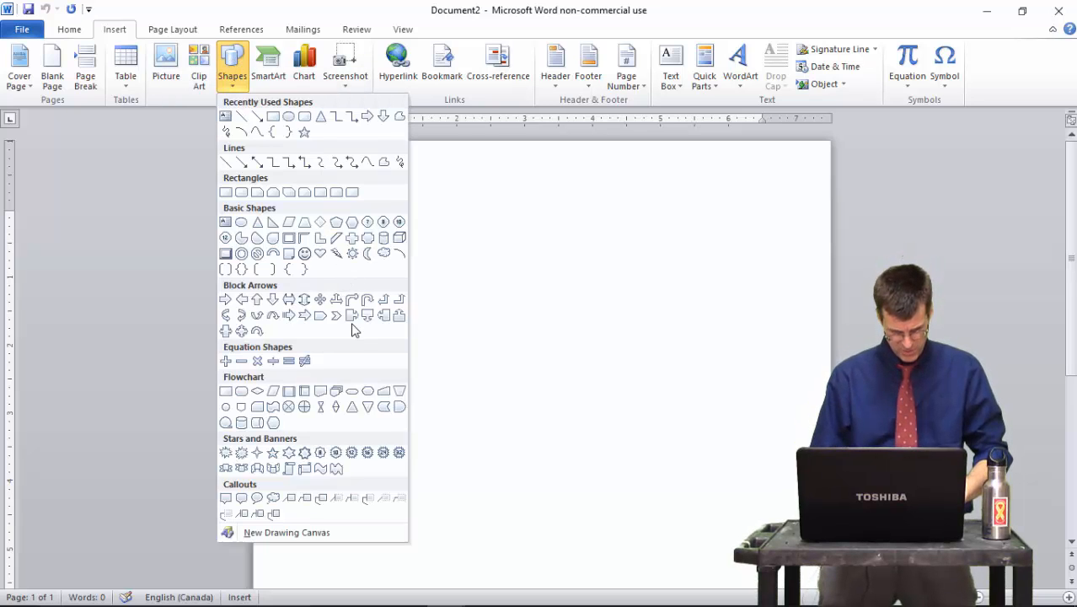
mouse_move(367, 316)
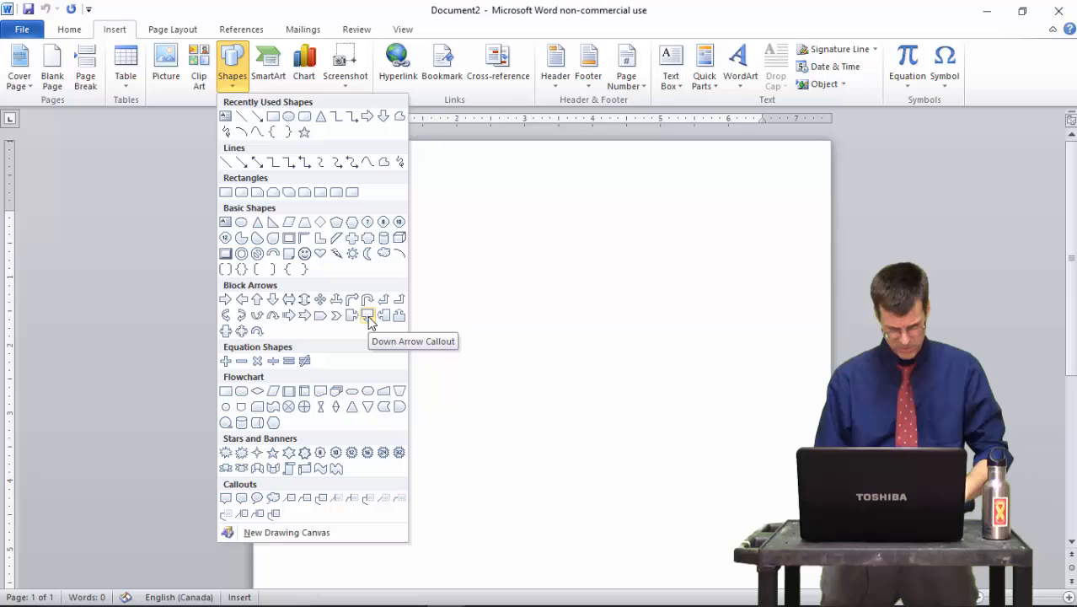
click(367, 315)
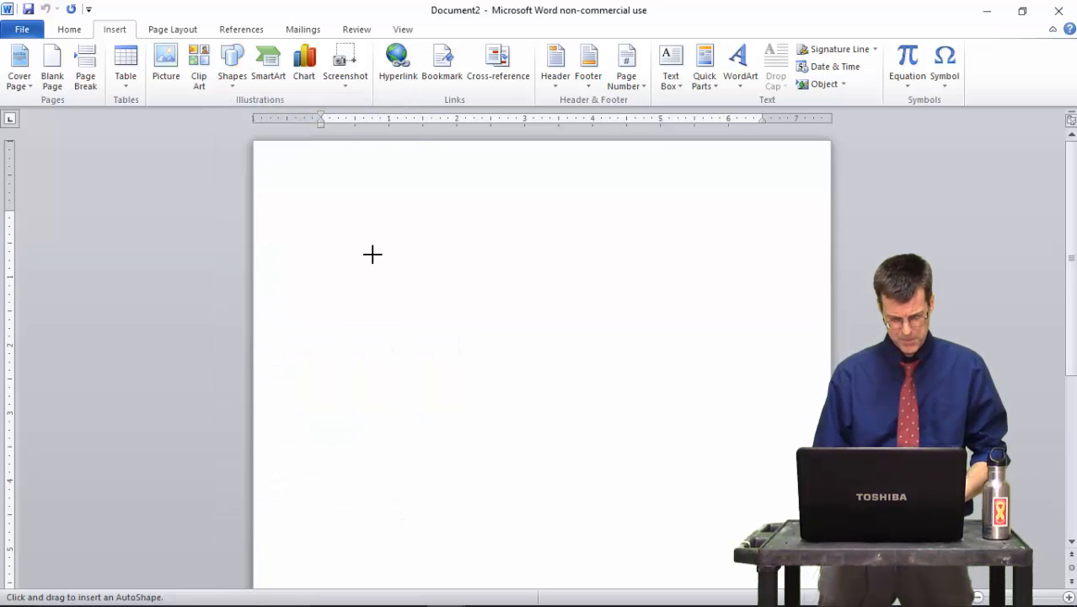
Draw the callout shape, then paste the shapes-gallery screenshot into the framed box in Document1.
drag(373, 254, 666, 442)
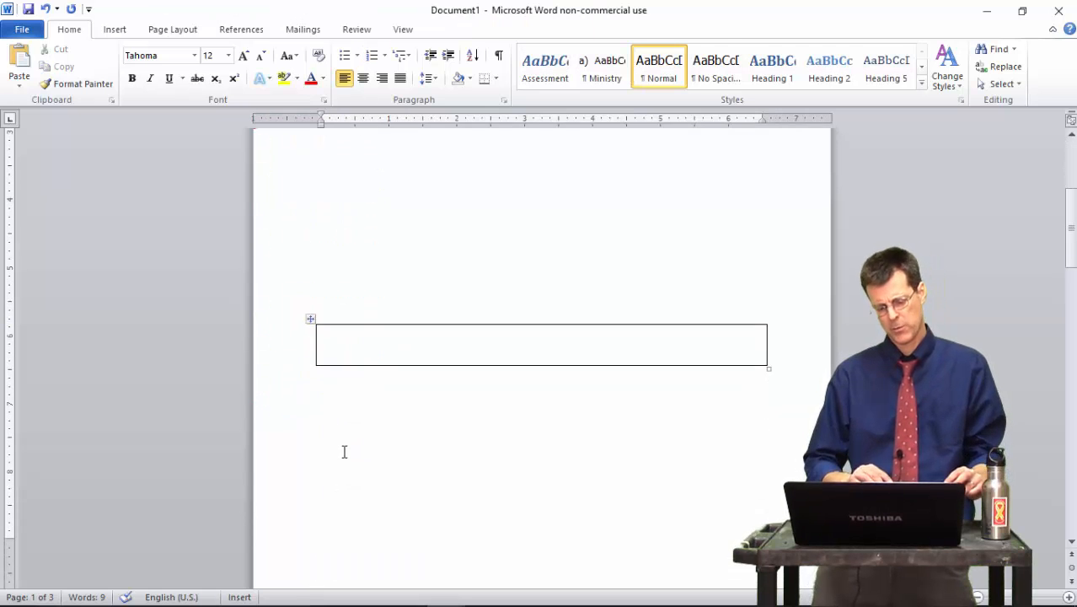
click(506, 151)
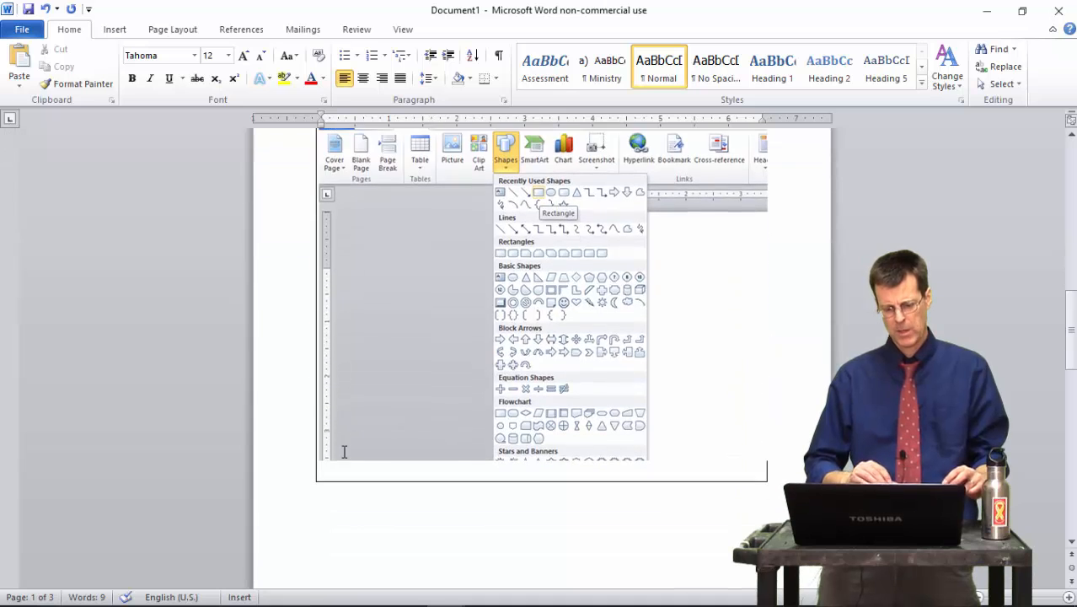